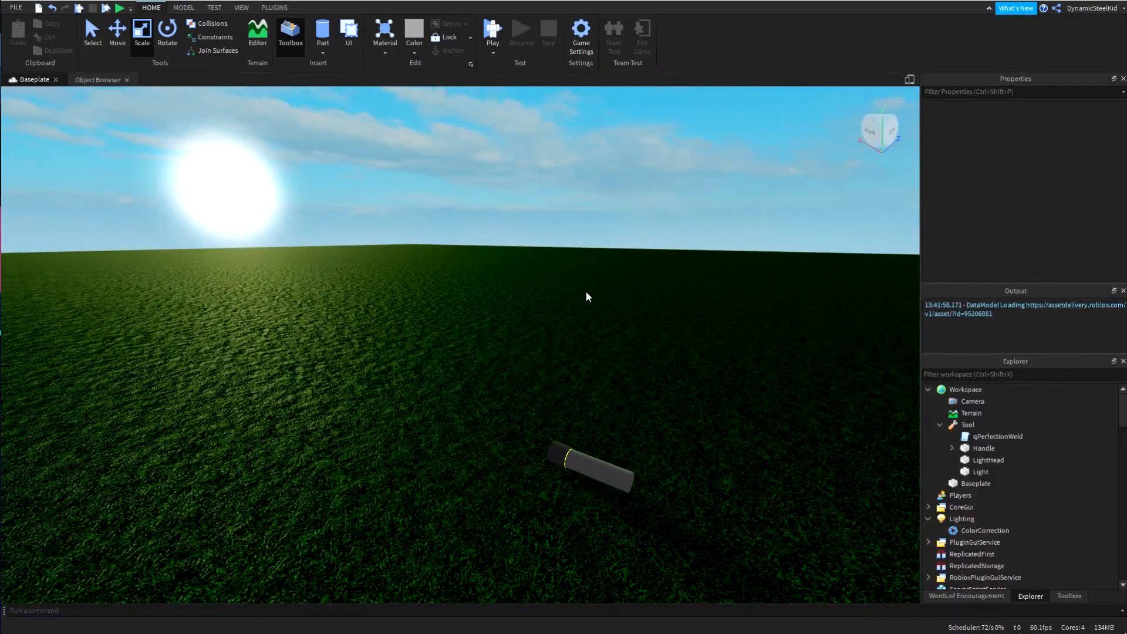
mouse_move(764, 389)
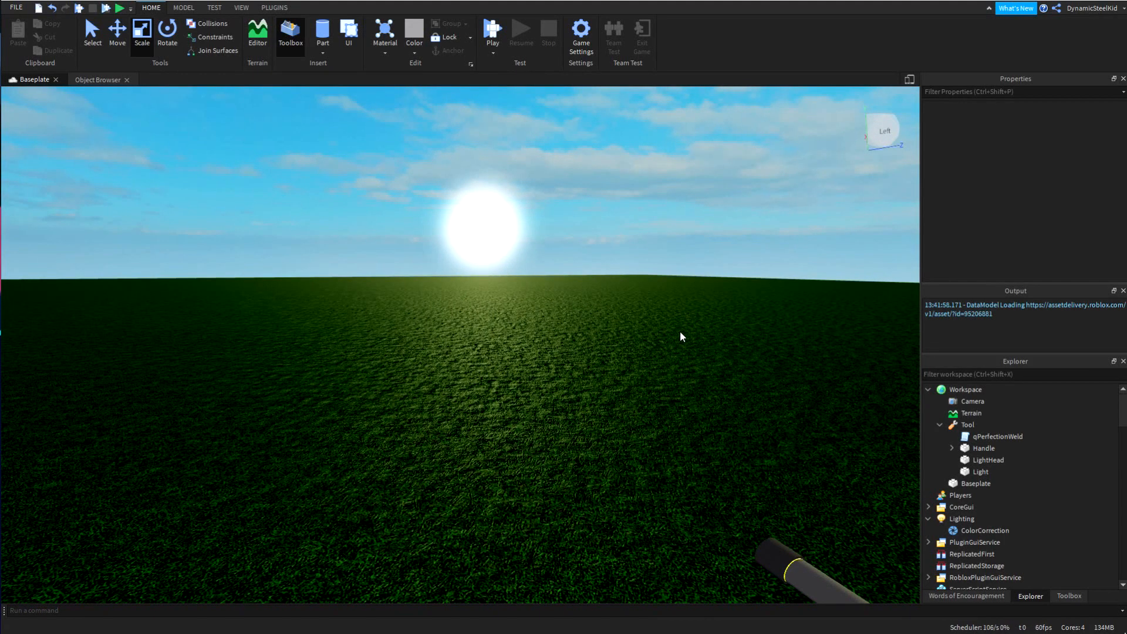
mouse_move(406, 318)
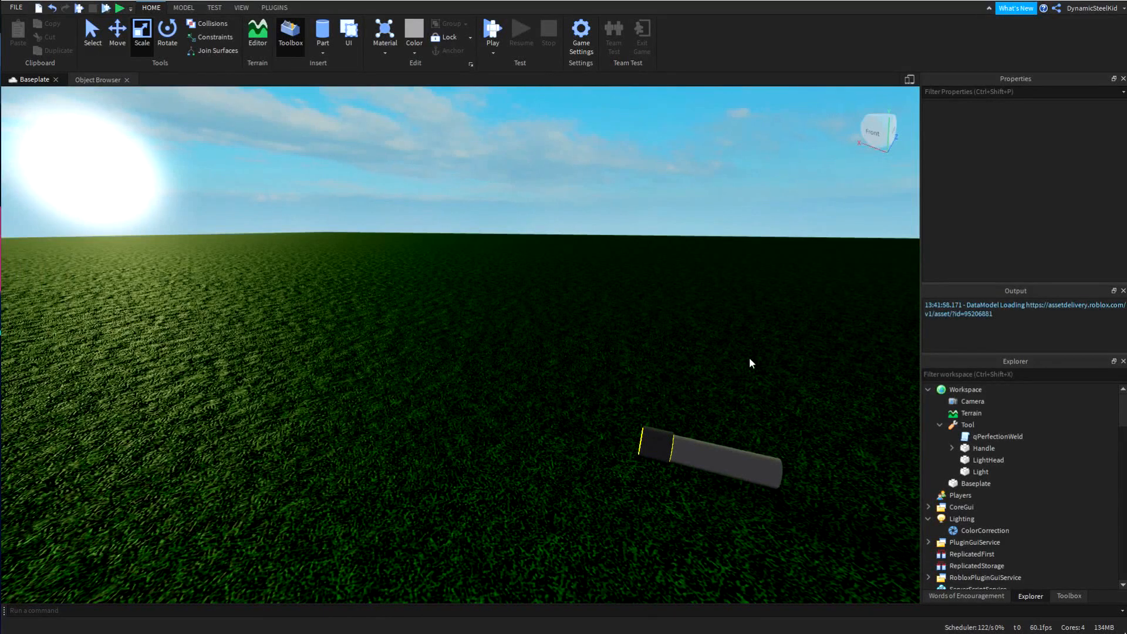
mouse_move(684, 318)
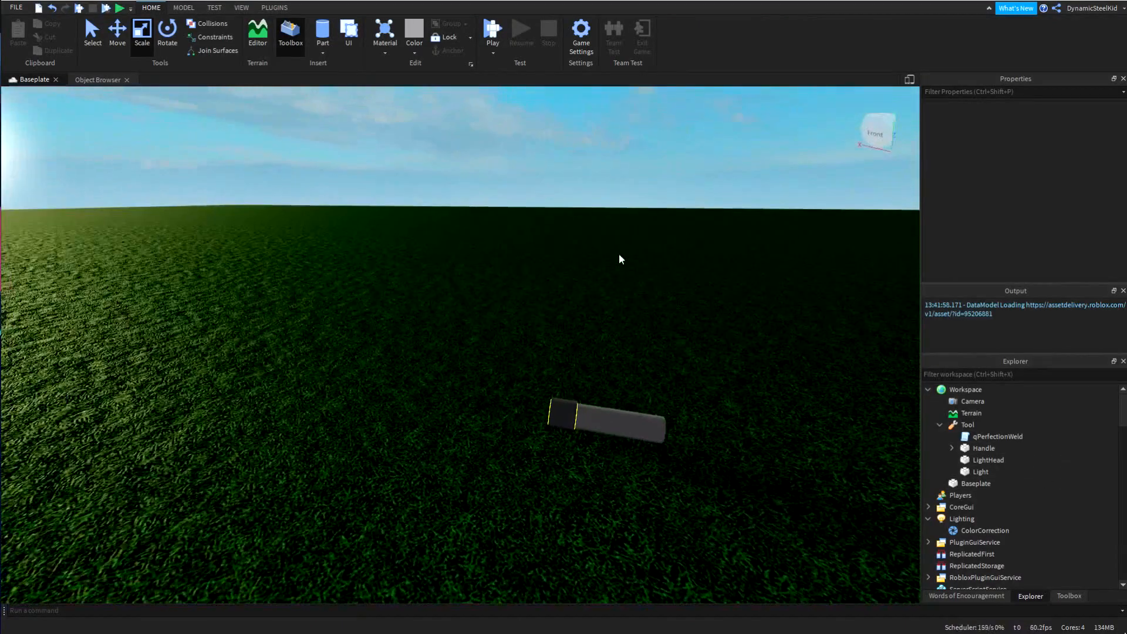
- Collapse the Handle part, then select the qPerfectionWeld script under Tool to show its properties
left_click(984, 447)
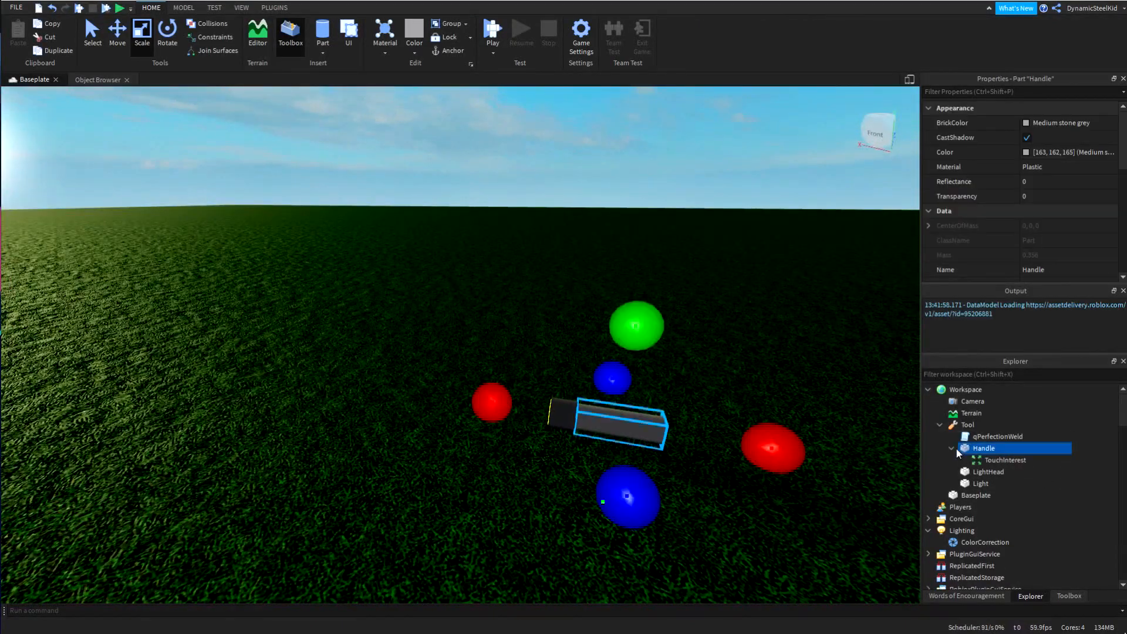
left_click(951, 447)
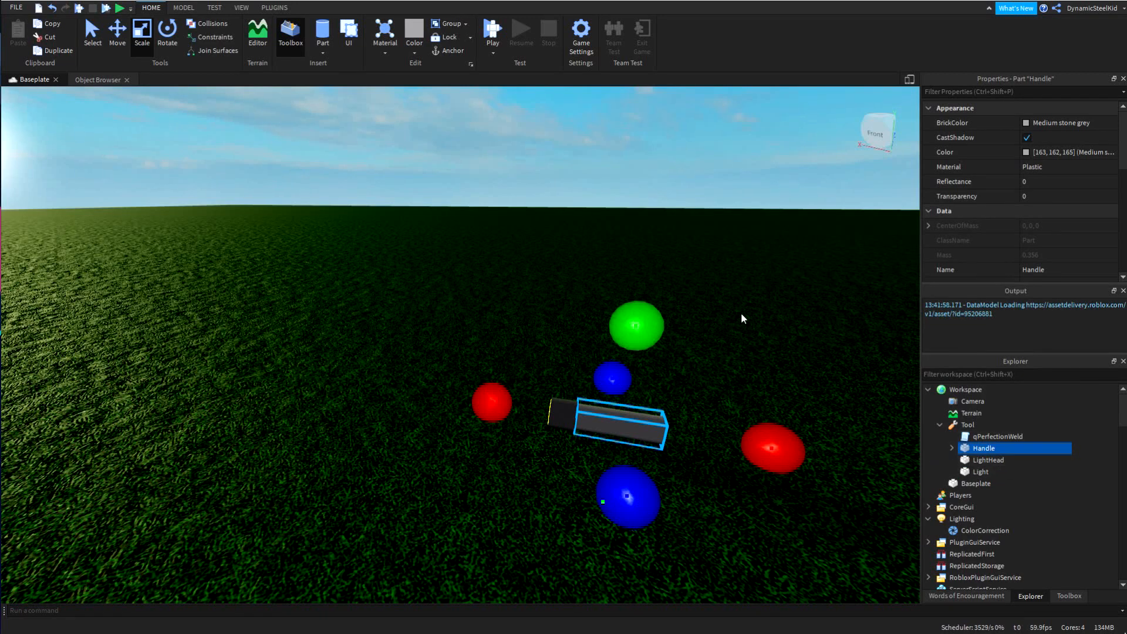
left_click(979, 470)
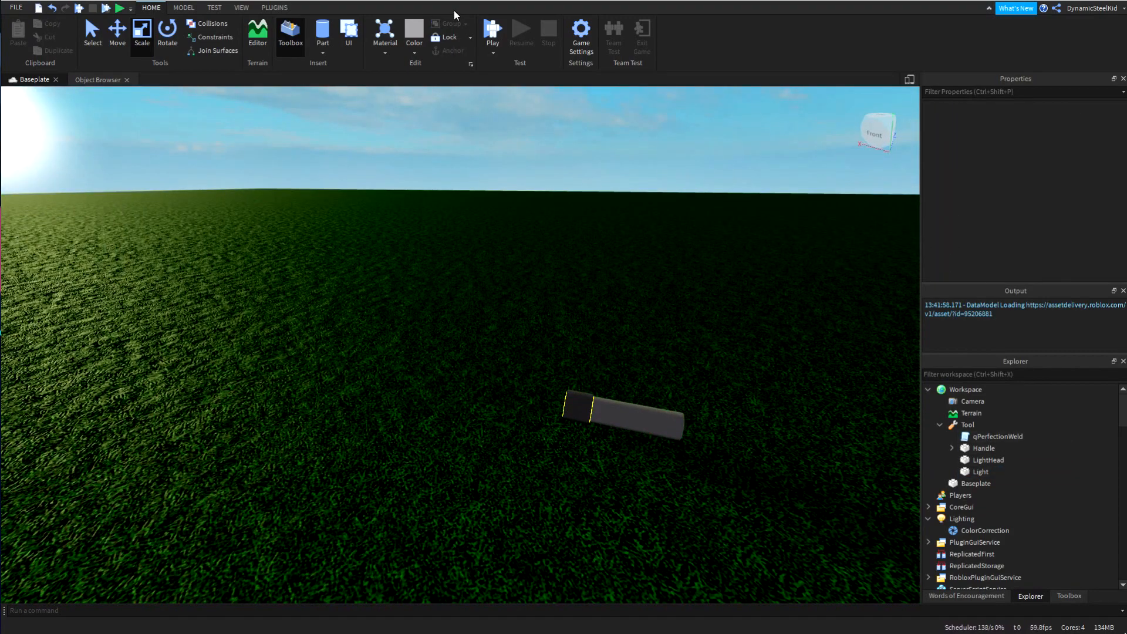
left_click(998, 437)
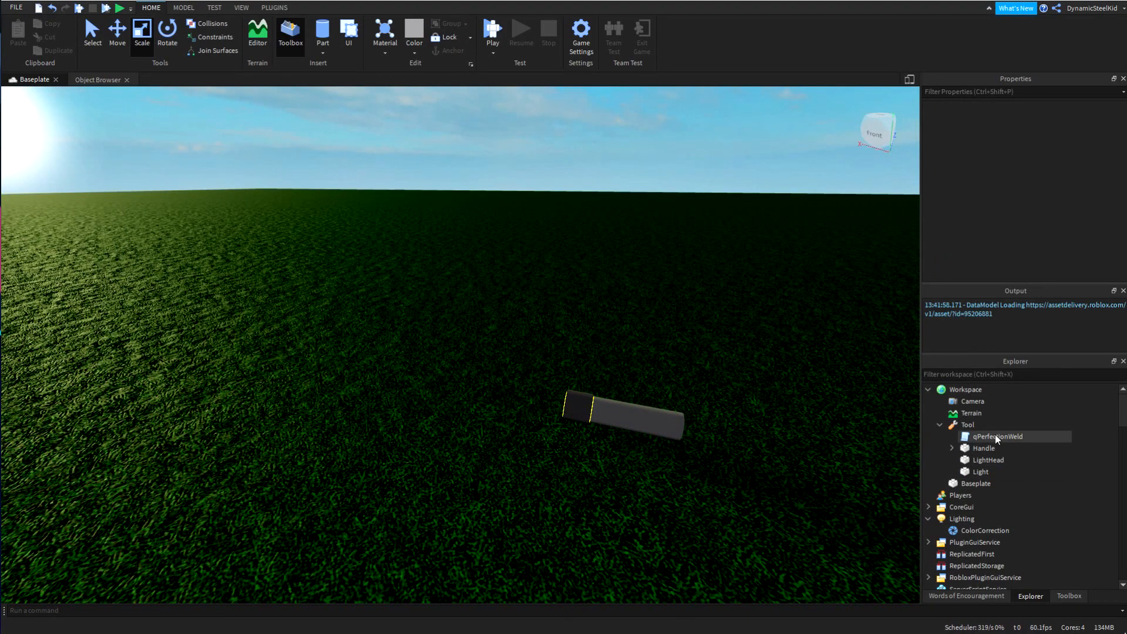
left_click(996, 436)
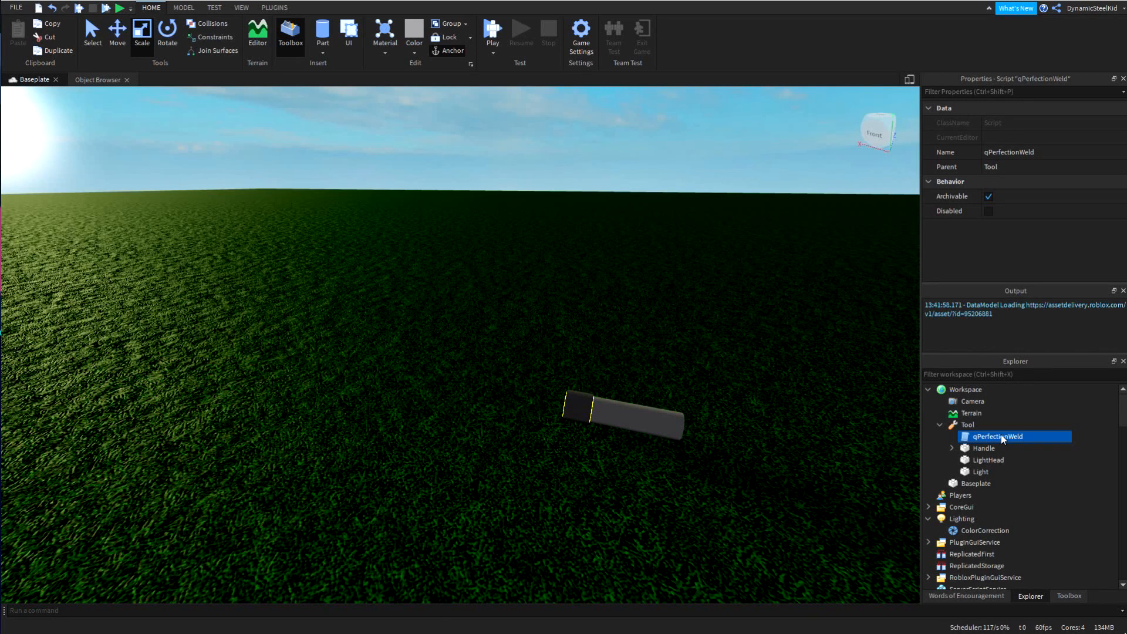
mouse_move(872, 559)
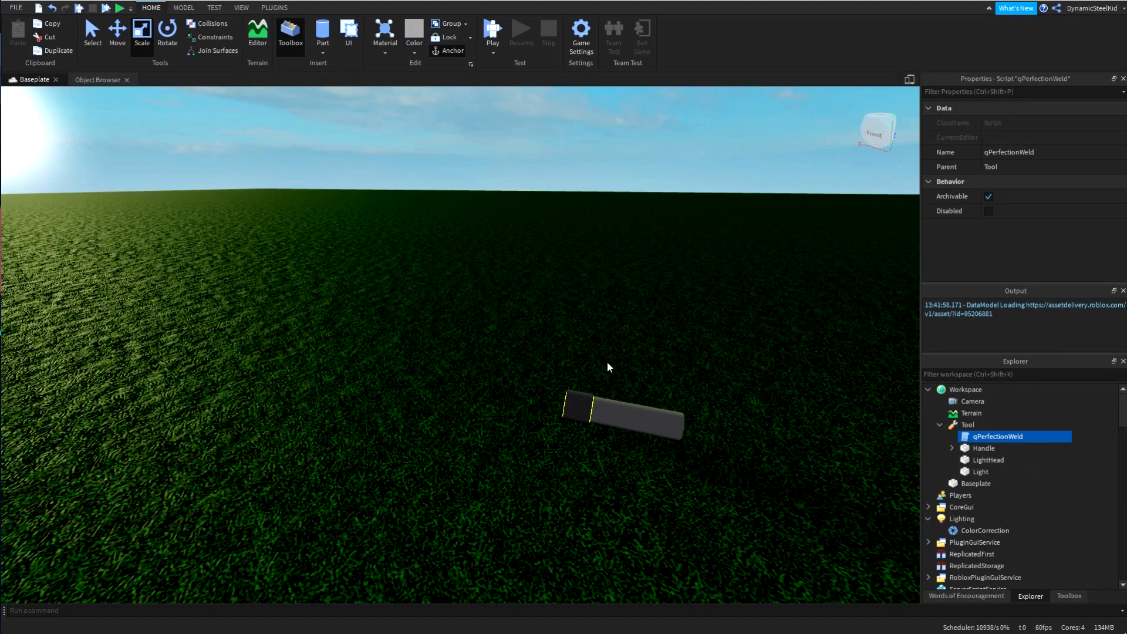
mouse_move(634, 134)
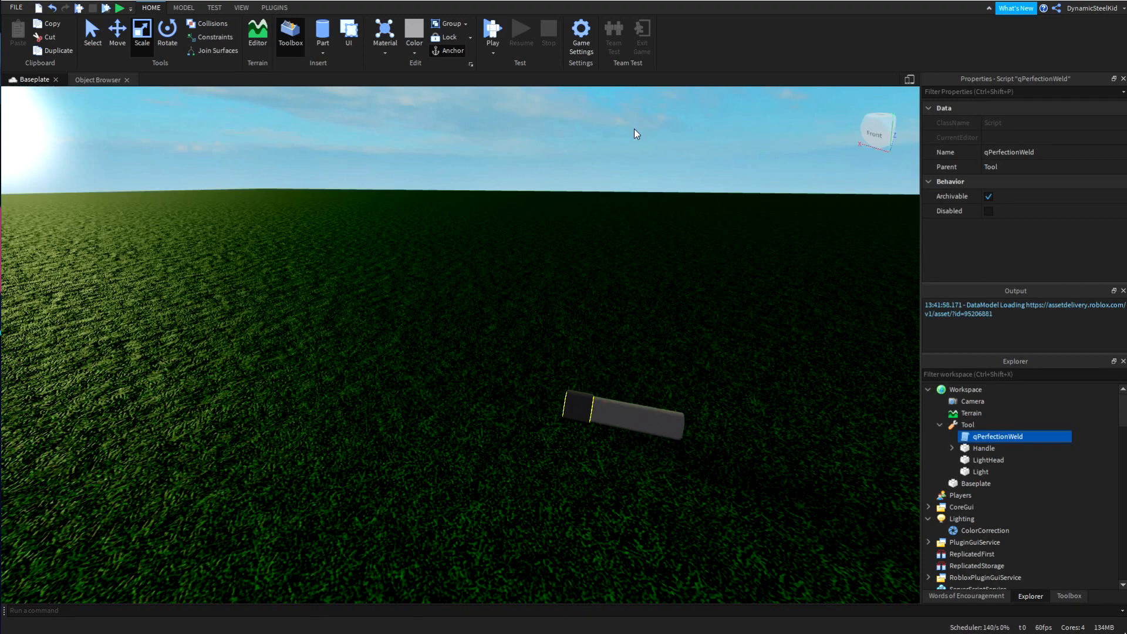
- In the MODEL tools, view the Constraints Create list and dismiss it without adding anything
left_click(183, 7)
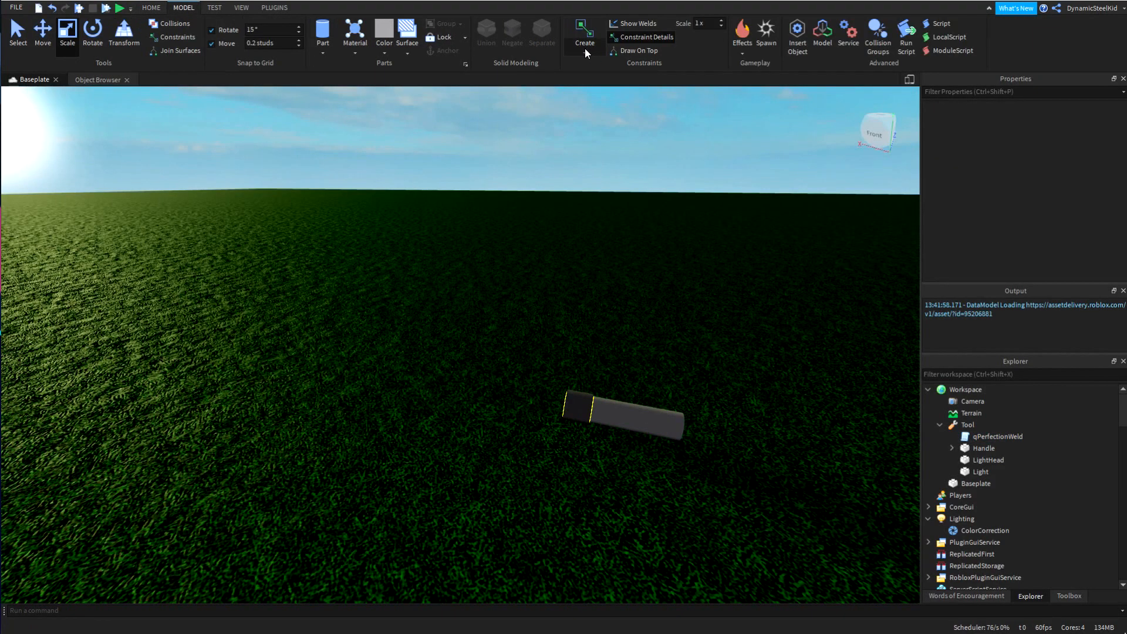
left_click(584, 33)
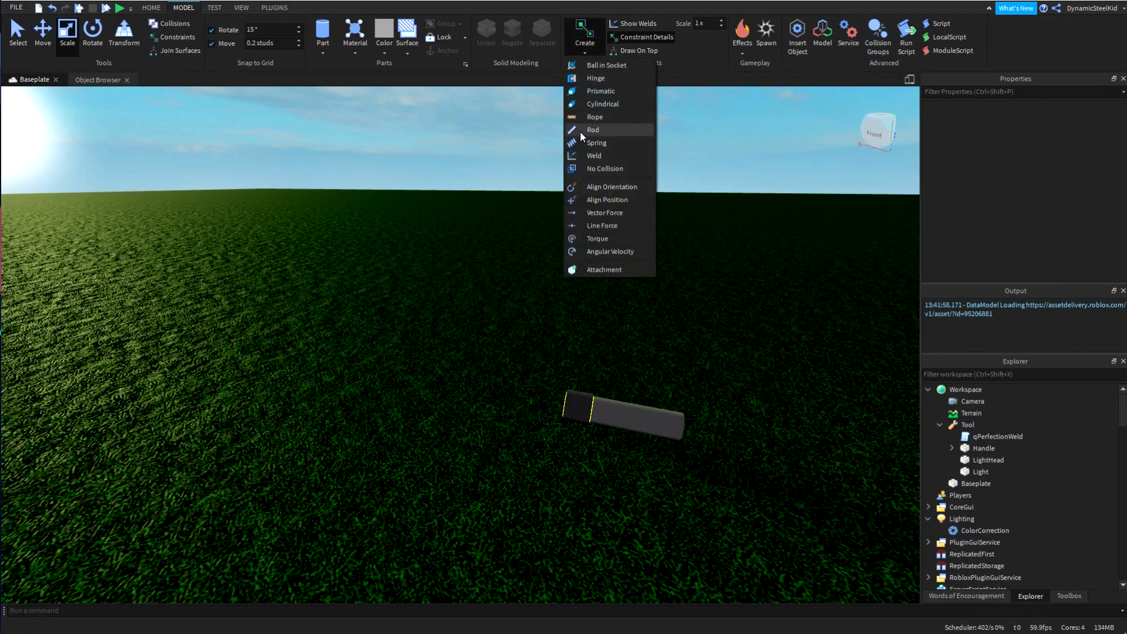
left_click(744, 420)
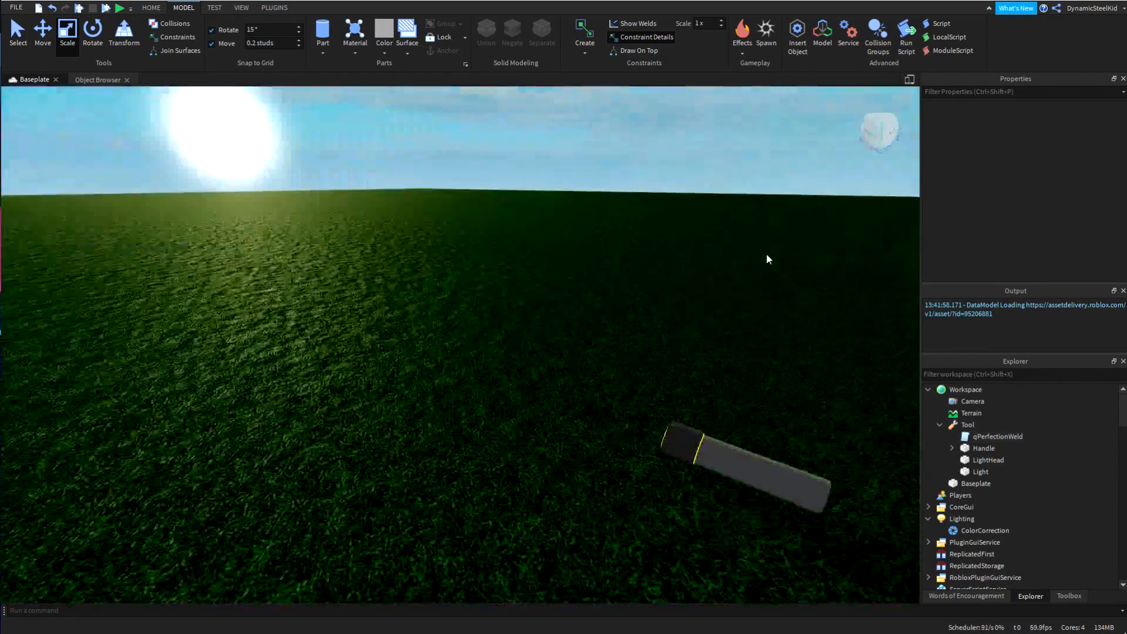
- Insert a SpotLight into the Light part via Insert Object and select it to show its properties
left_click(979, 472)
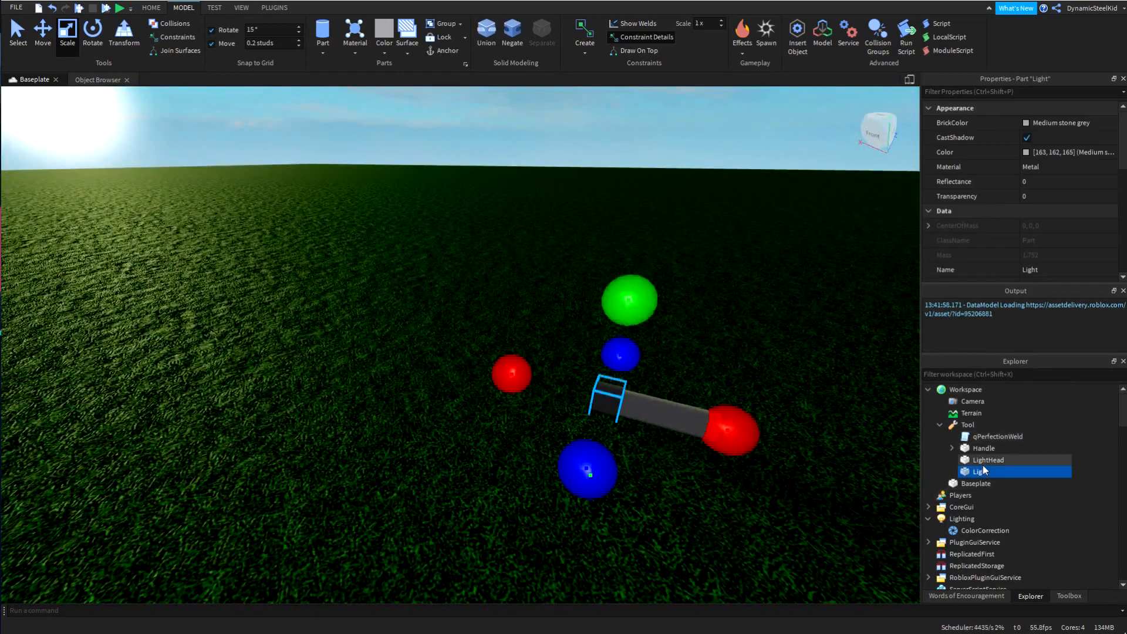
right_click(989, 470)
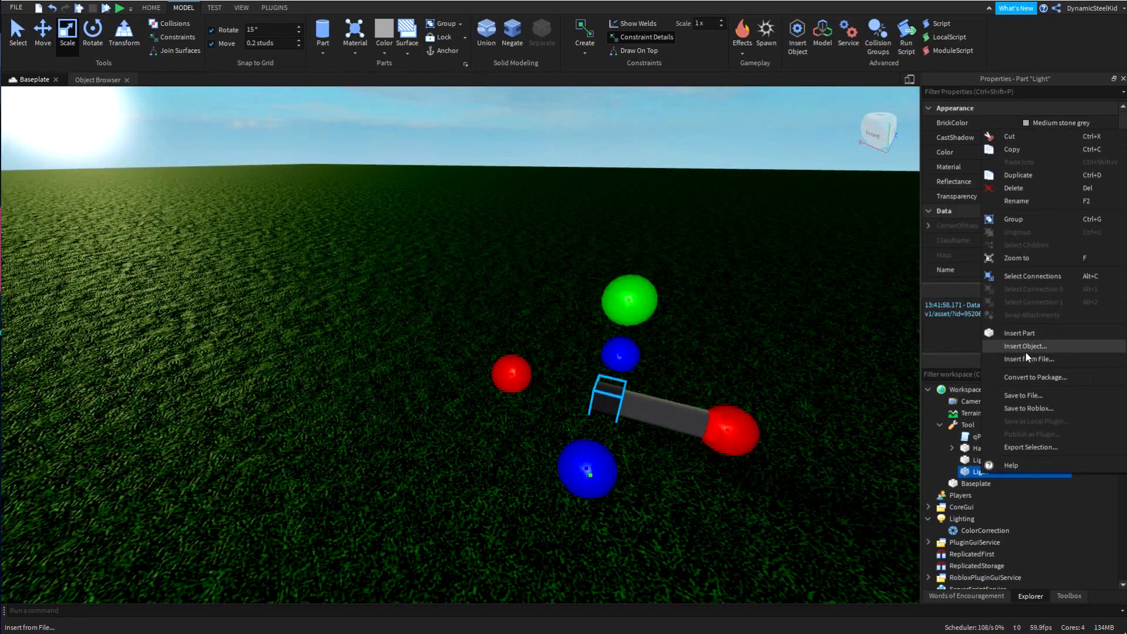
left_click(1023, 345)
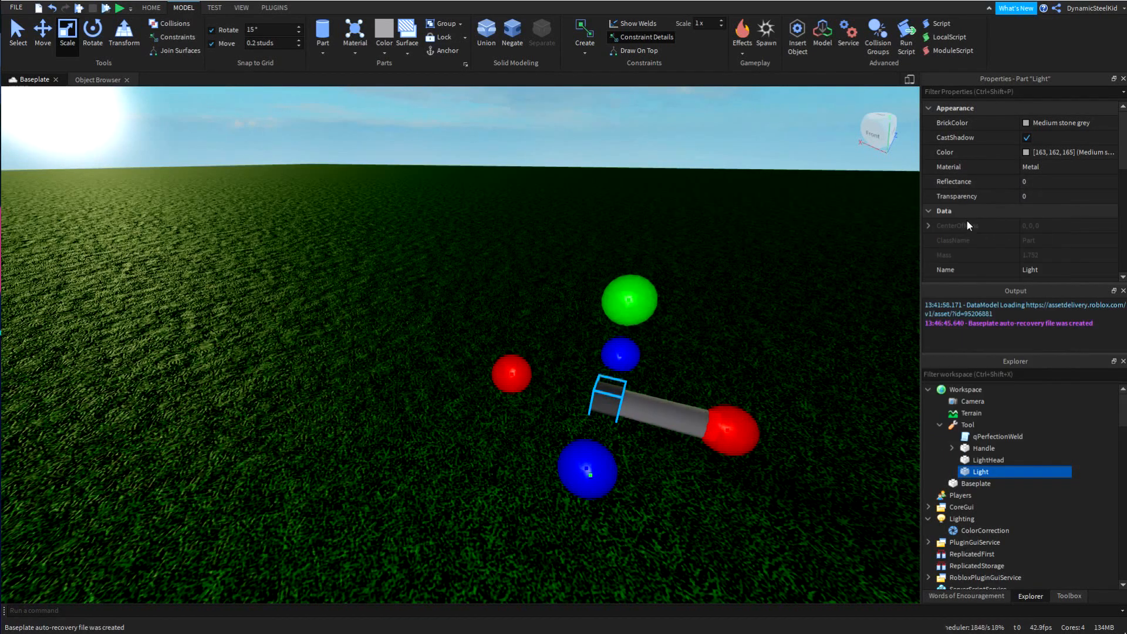
left_click(952, 472)
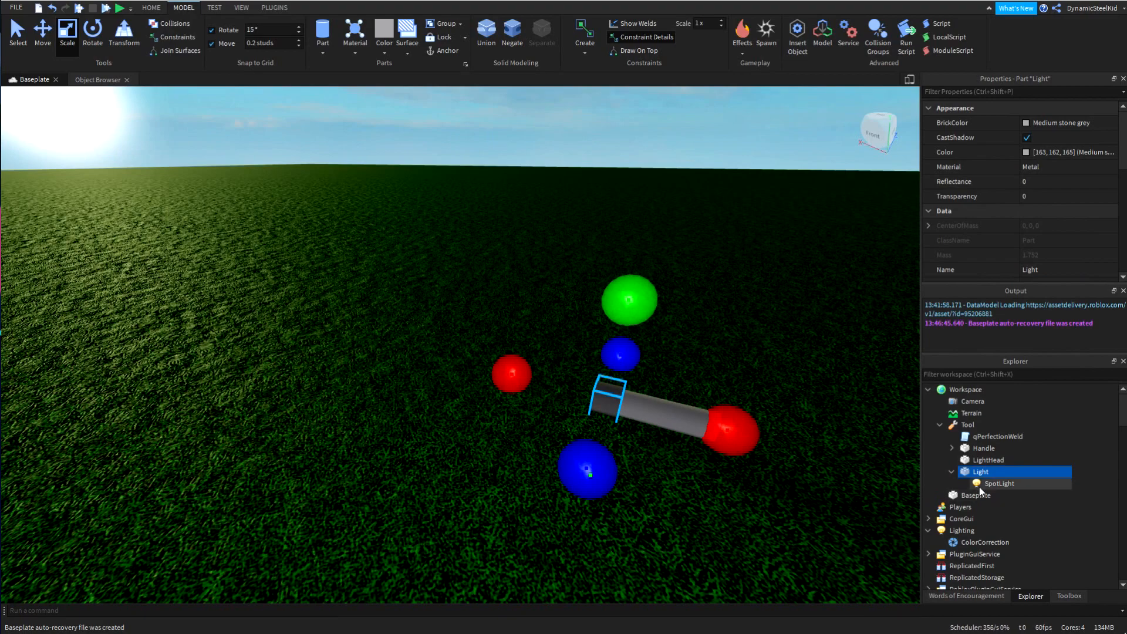
left_click(998, 483)
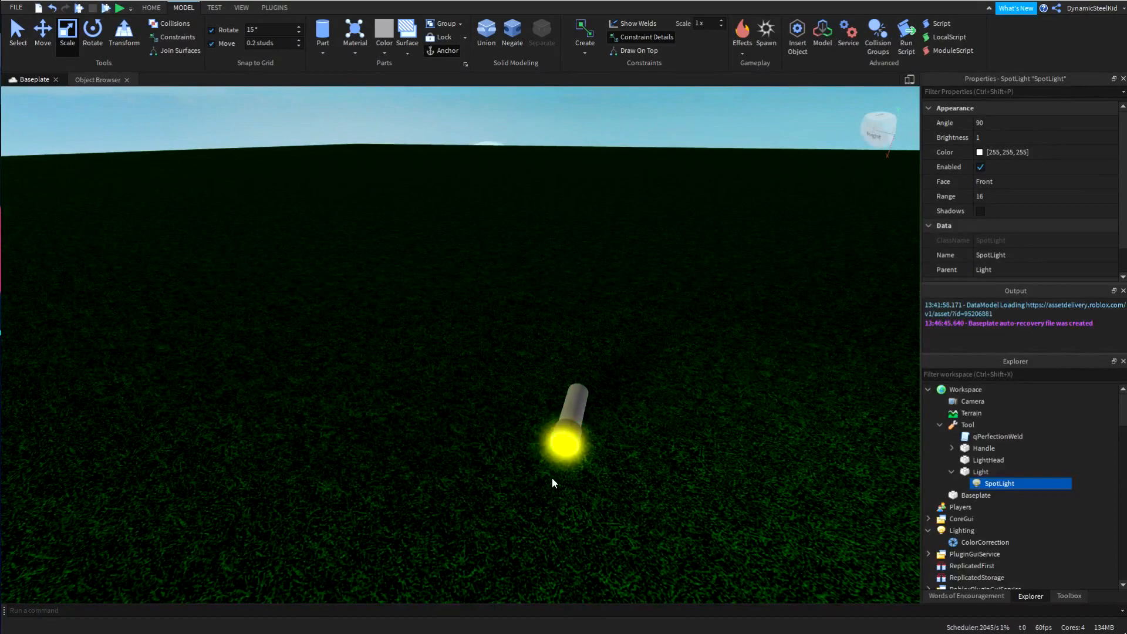
mouse_move(707, 280)
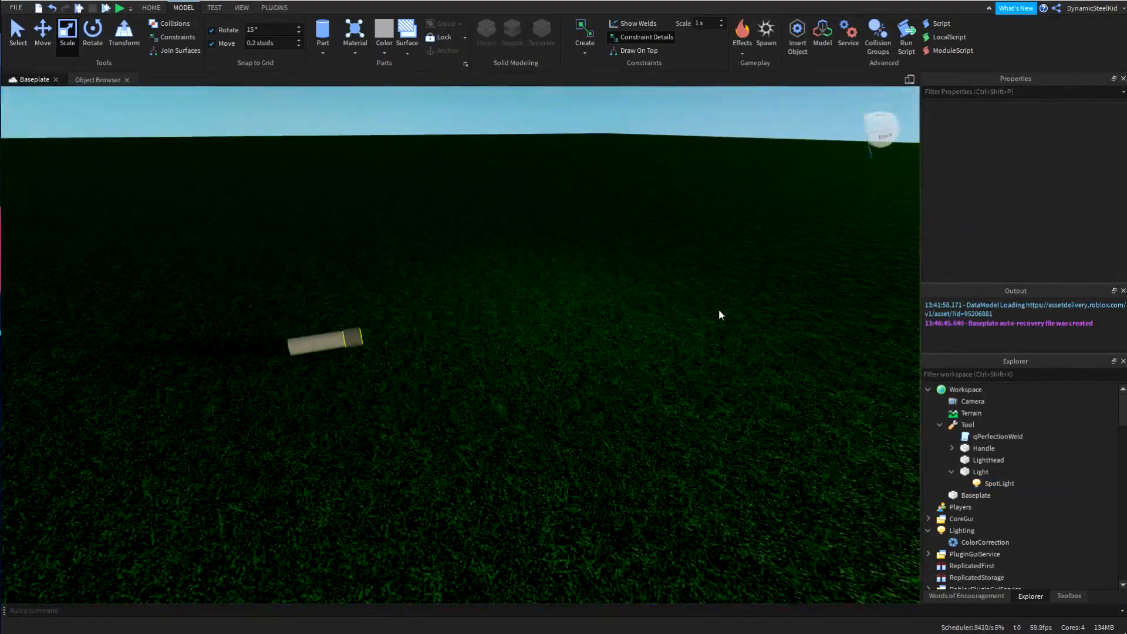
- Give the SpotLight brightness 2 with Shadows on, then start adding an object to Light
left_click(998, 483)
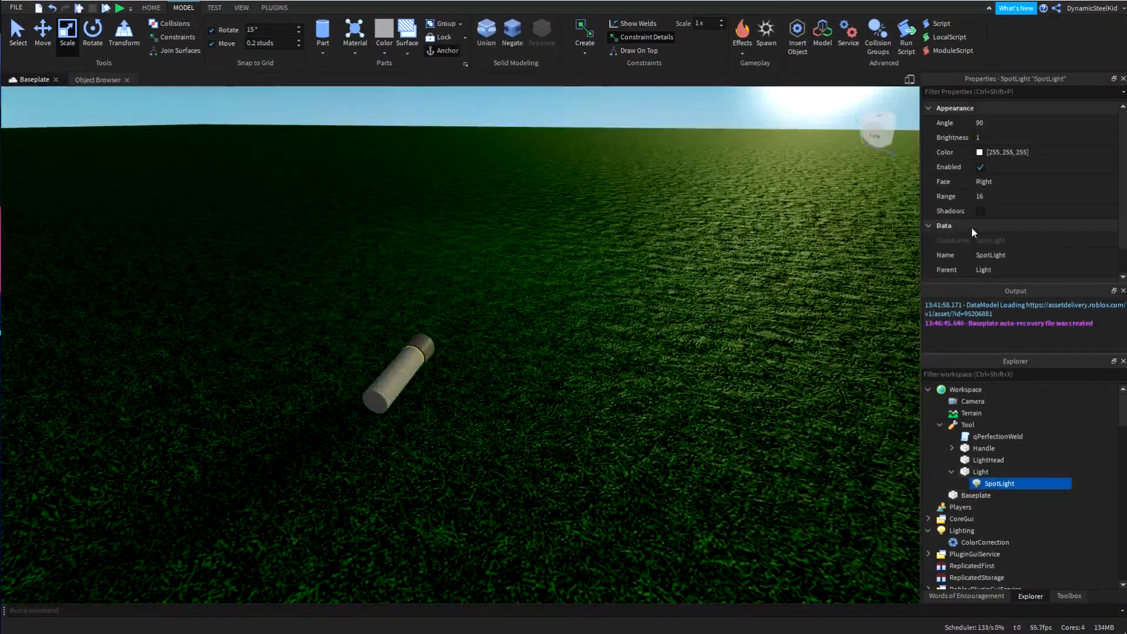
left_click(1020, 138)
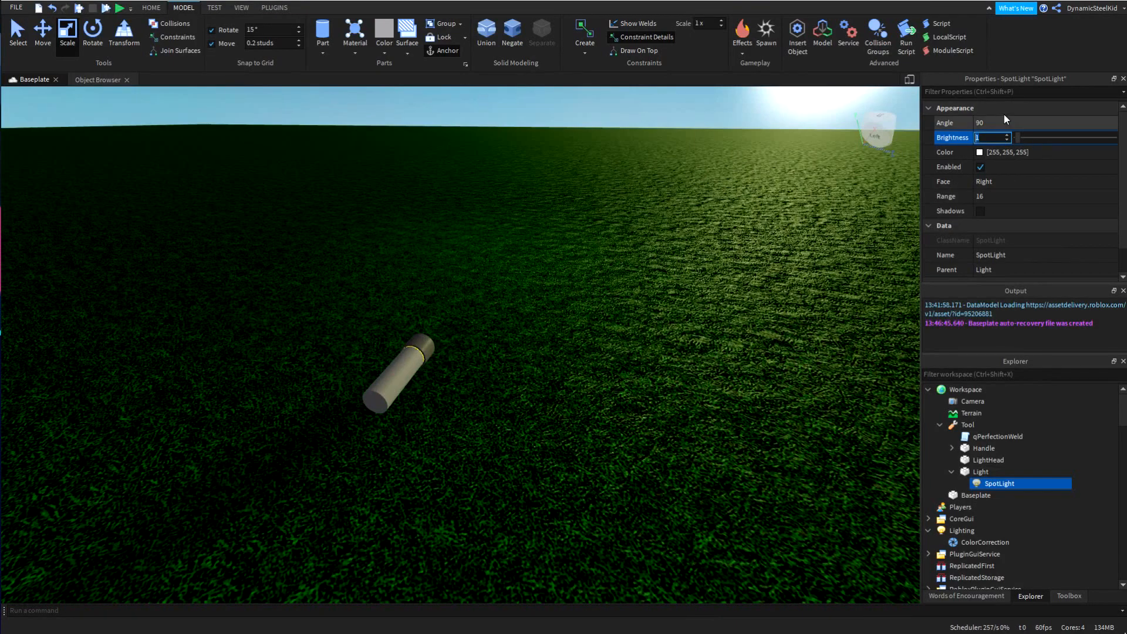
type("2")
left_click(1044, 122)
type("75")
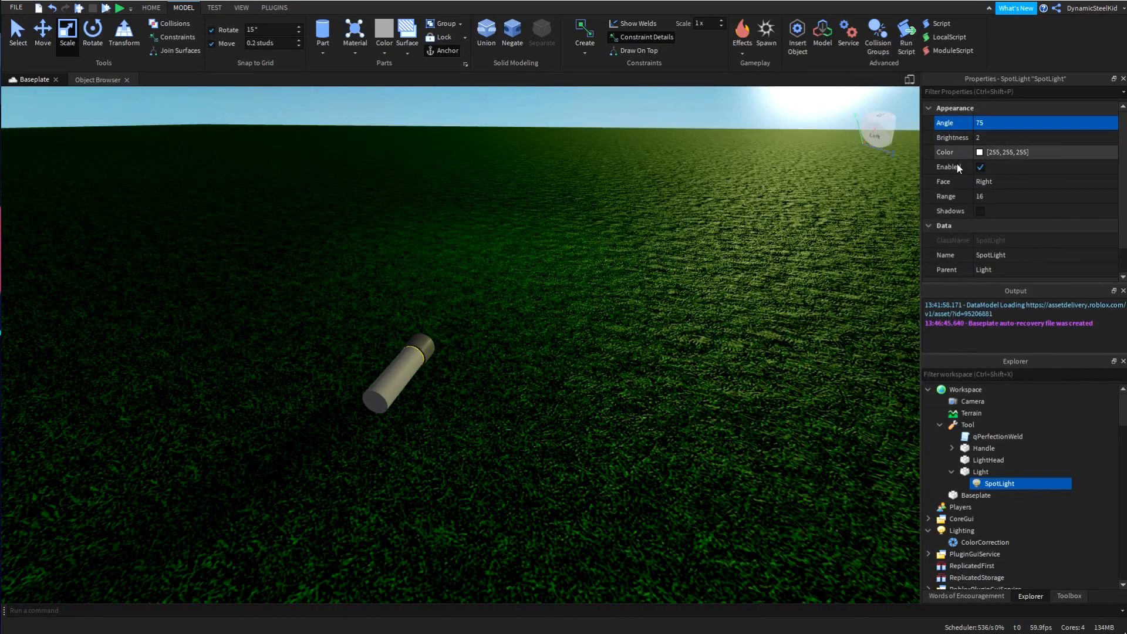
left_click(979, 210)
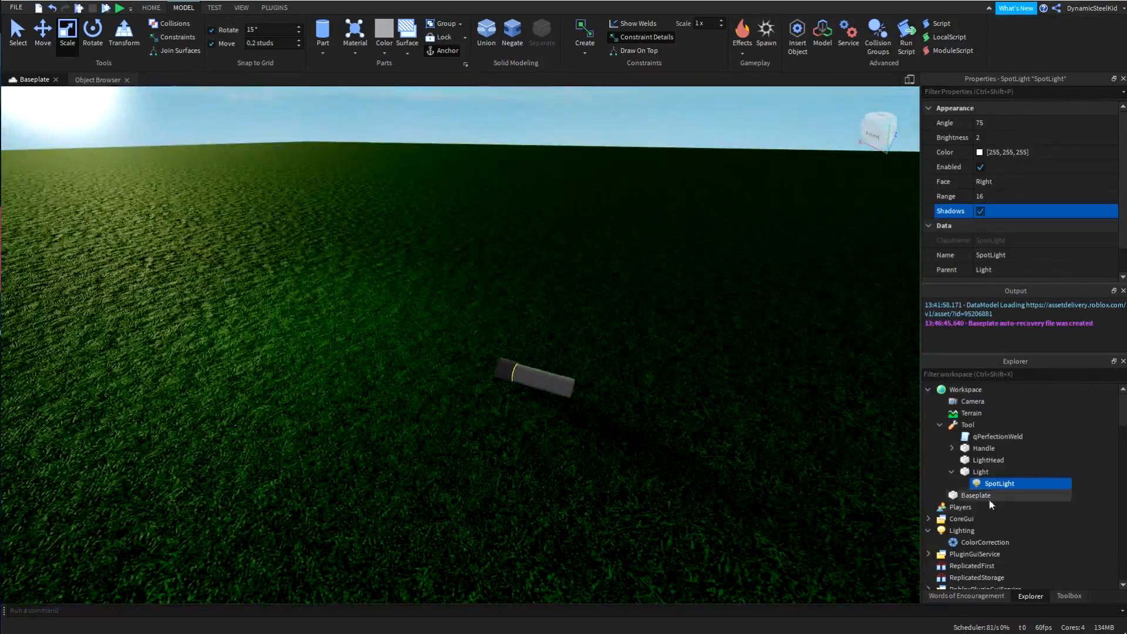
right_click(979, 471)
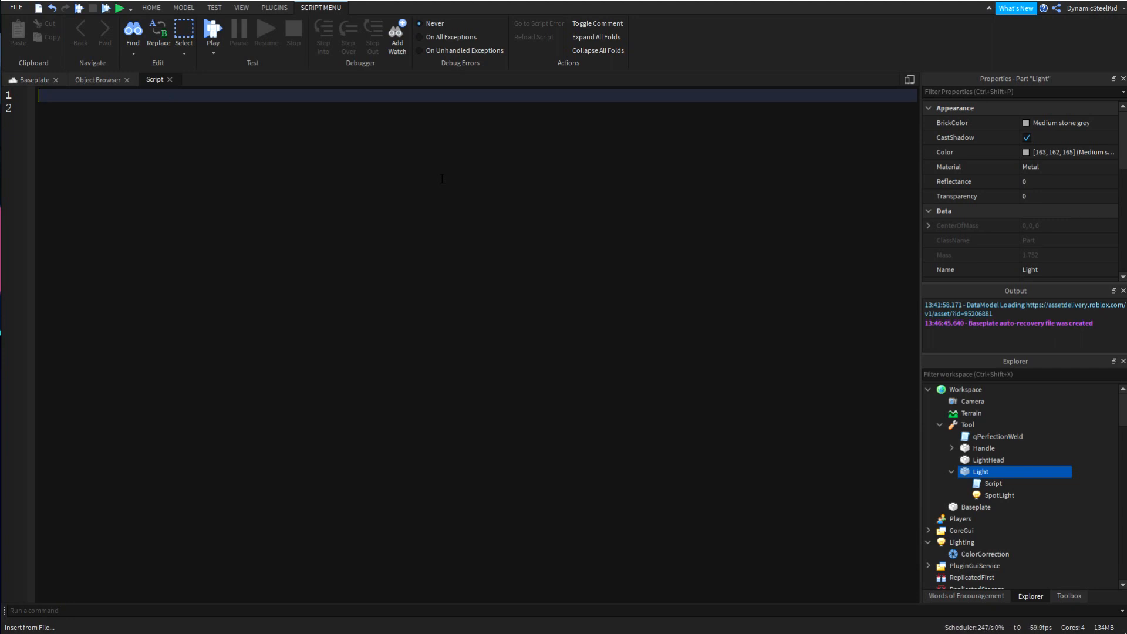
- Write script.Parent.Parent.Activated:Connect(function() to hook the tool's activation
type("script.Parent.Parent.")
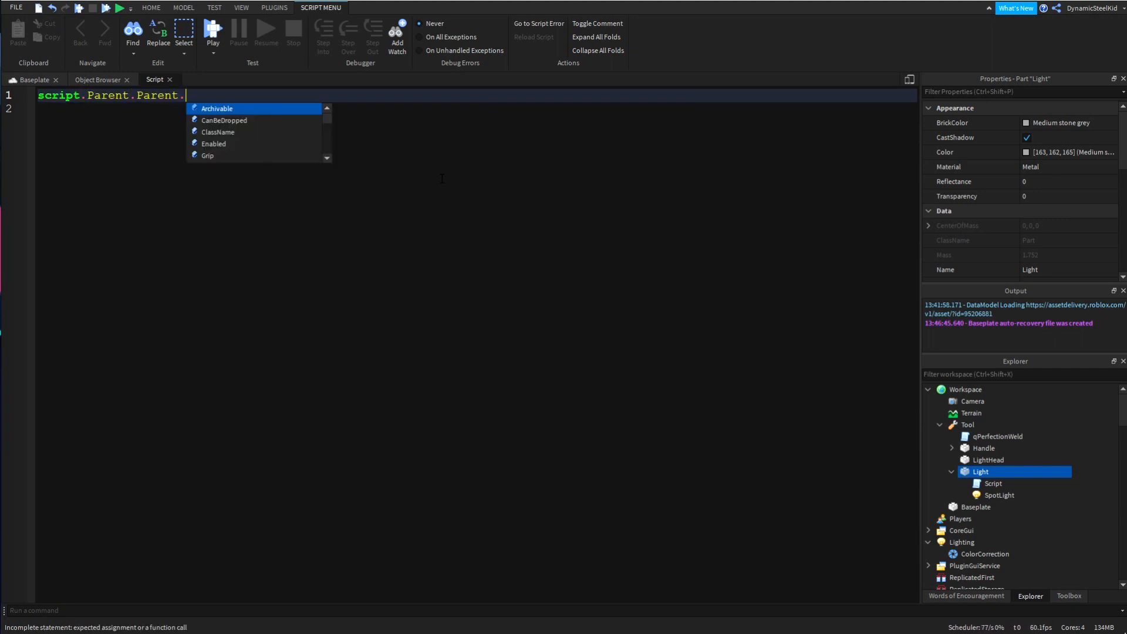
type("Activated:Con")
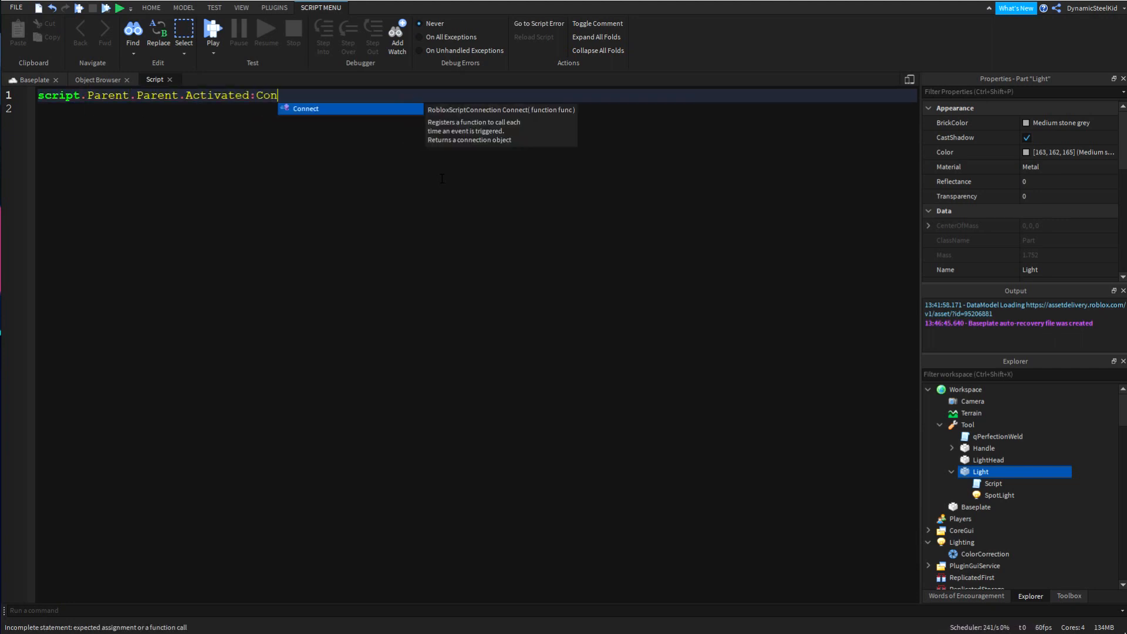
type("nect(function)")
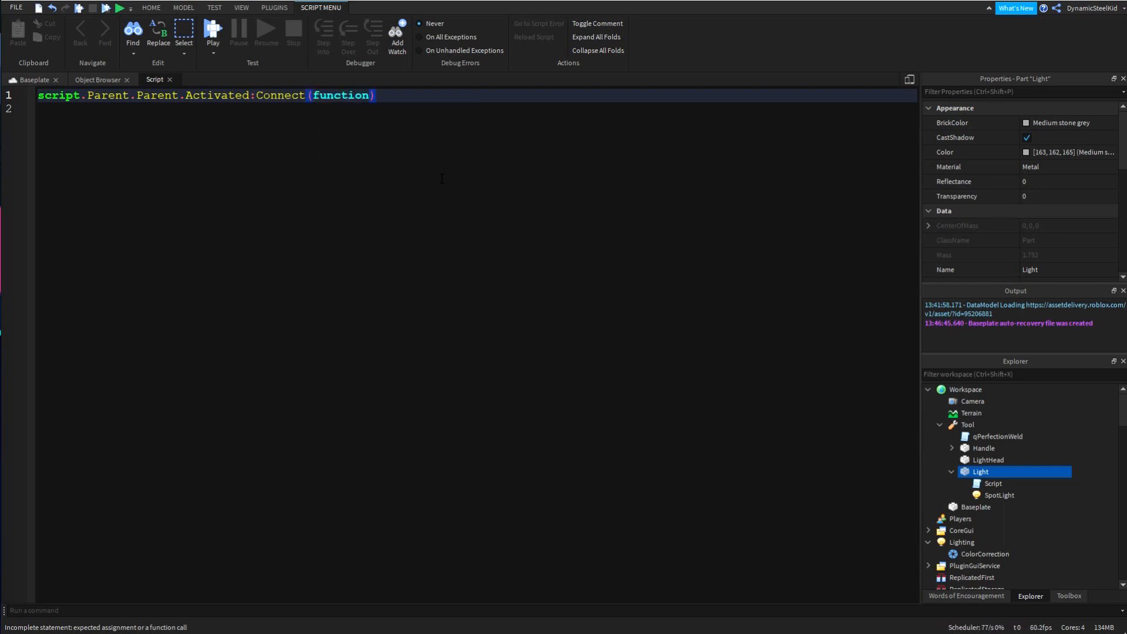
type("(")
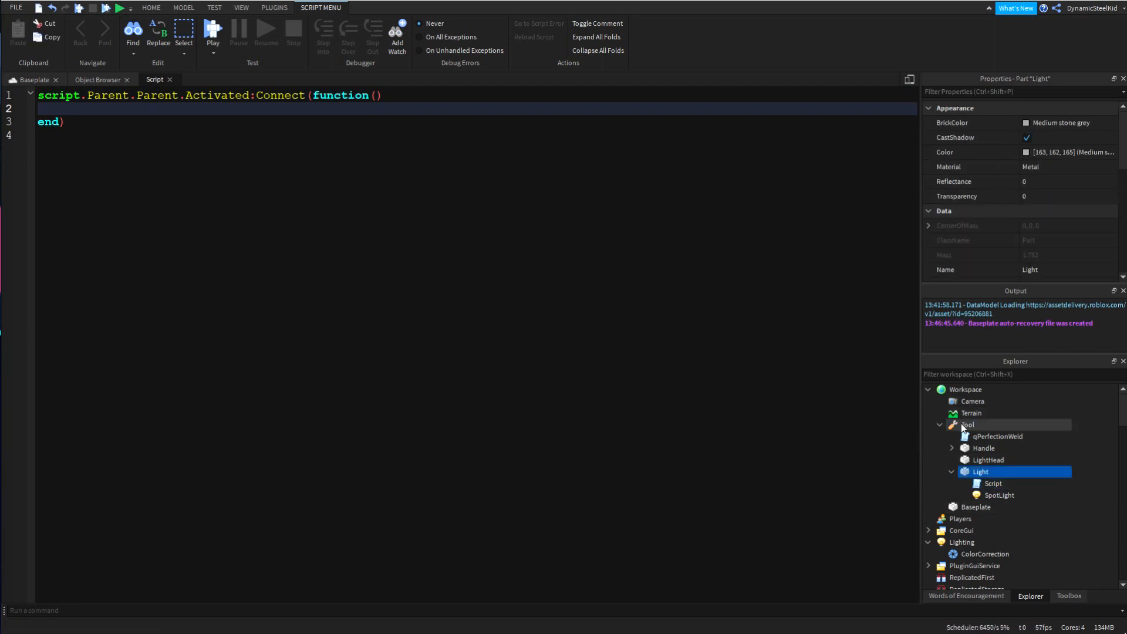
left_click(968, 424)
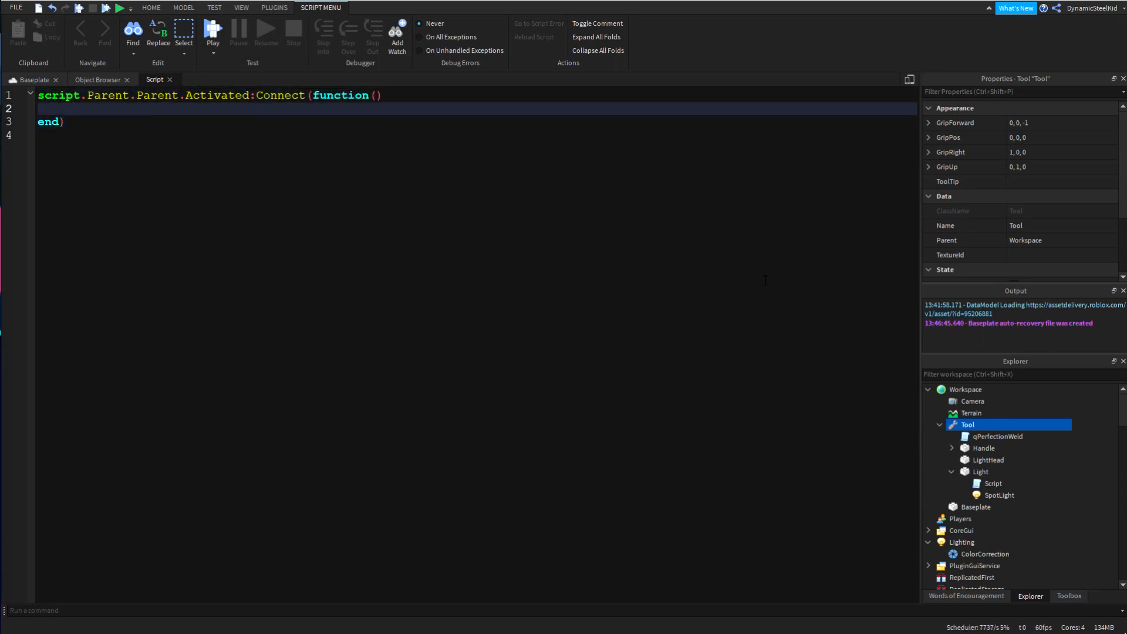
- Add the if block: when SpotLight.Enabled == false, set script.Parent.SpotLight.Enabled = true
type("if")
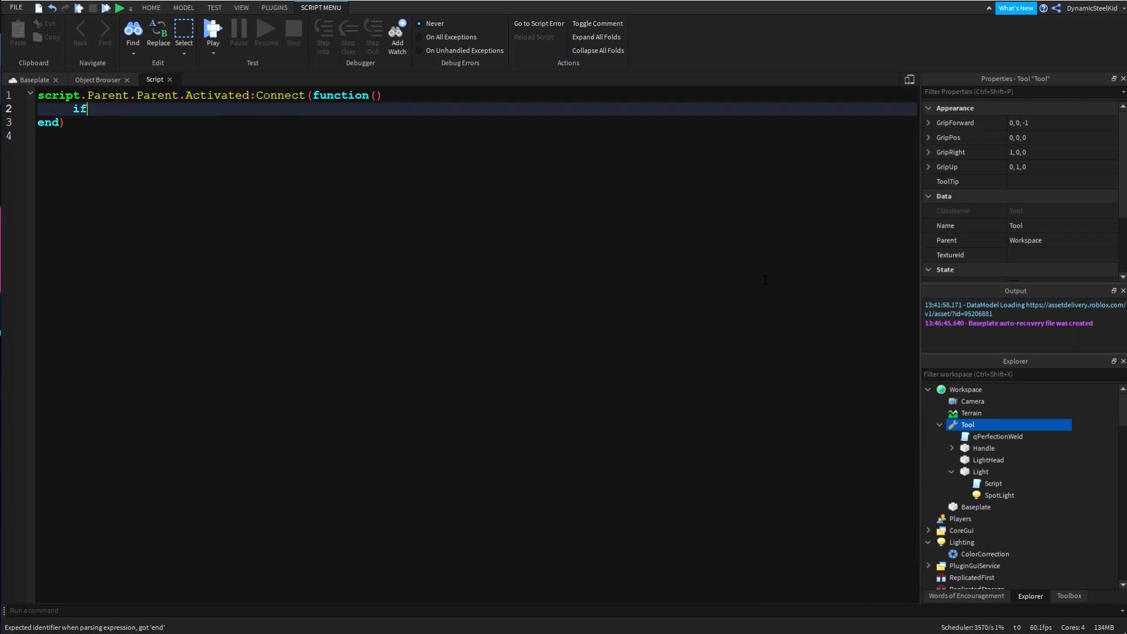
type("script")
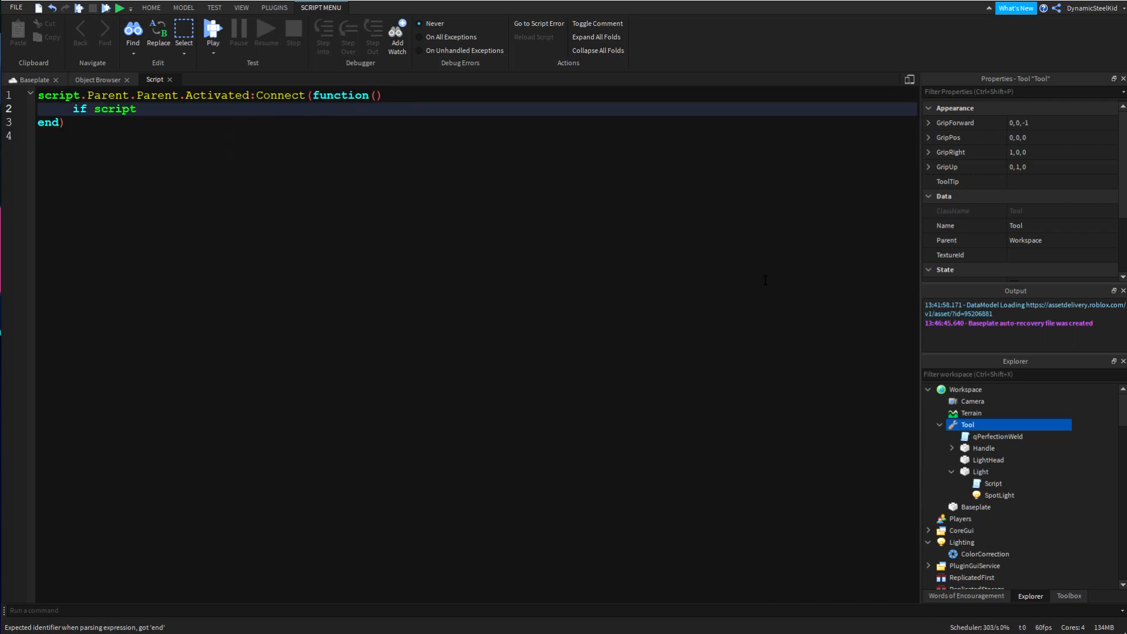
type(".Parent.Po")
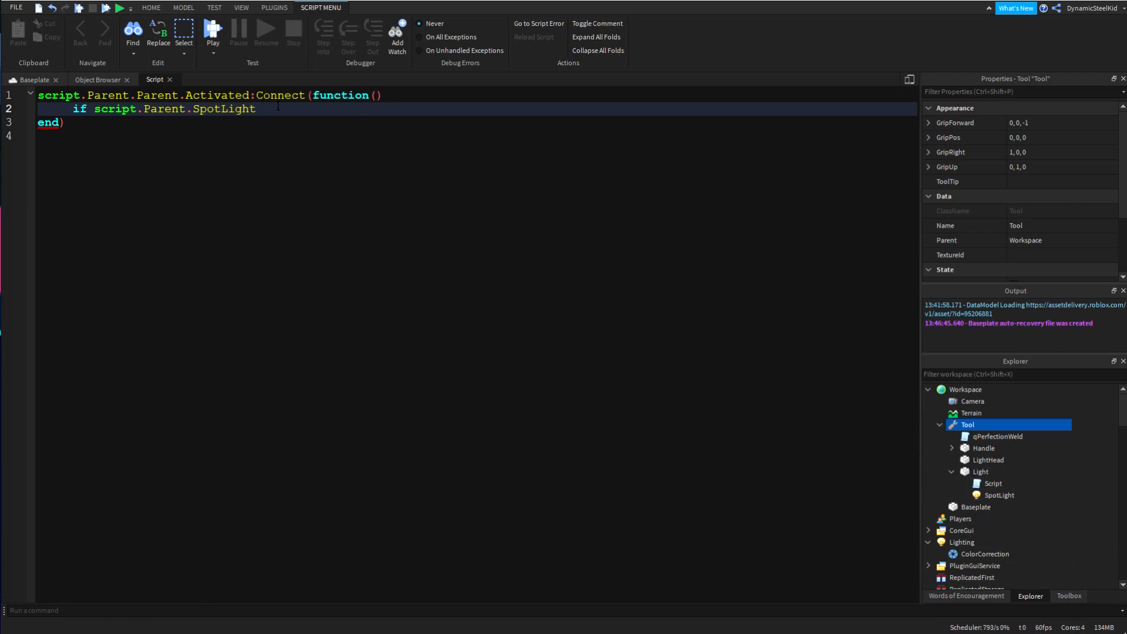
type(".Enabled")
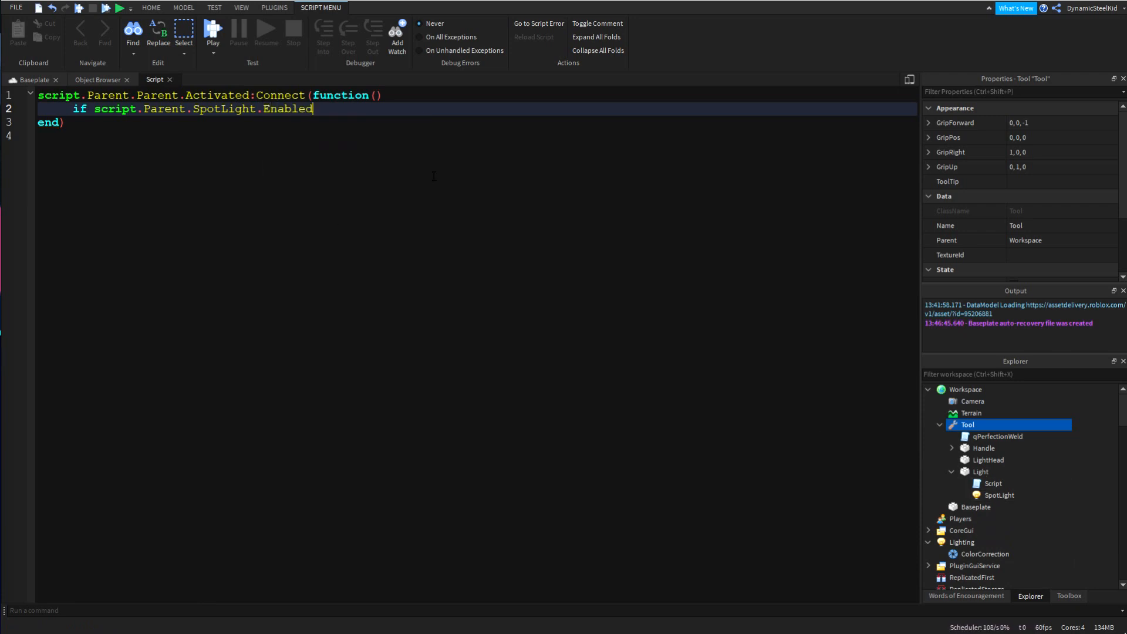
type("== false then")
type("script")
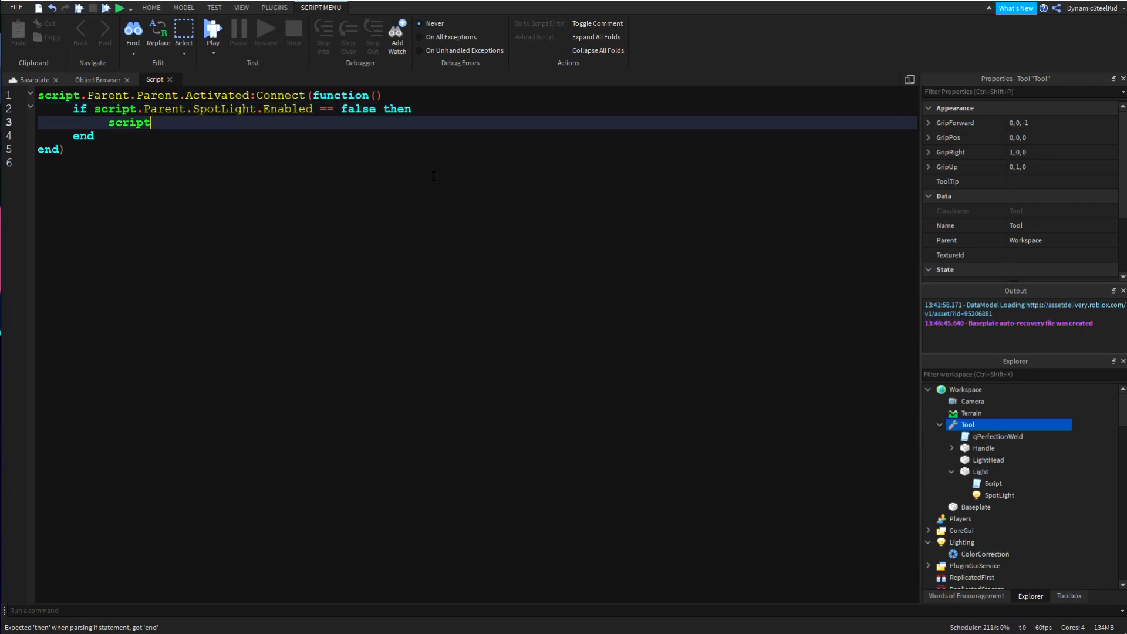
type(".Parent.SpotLight")
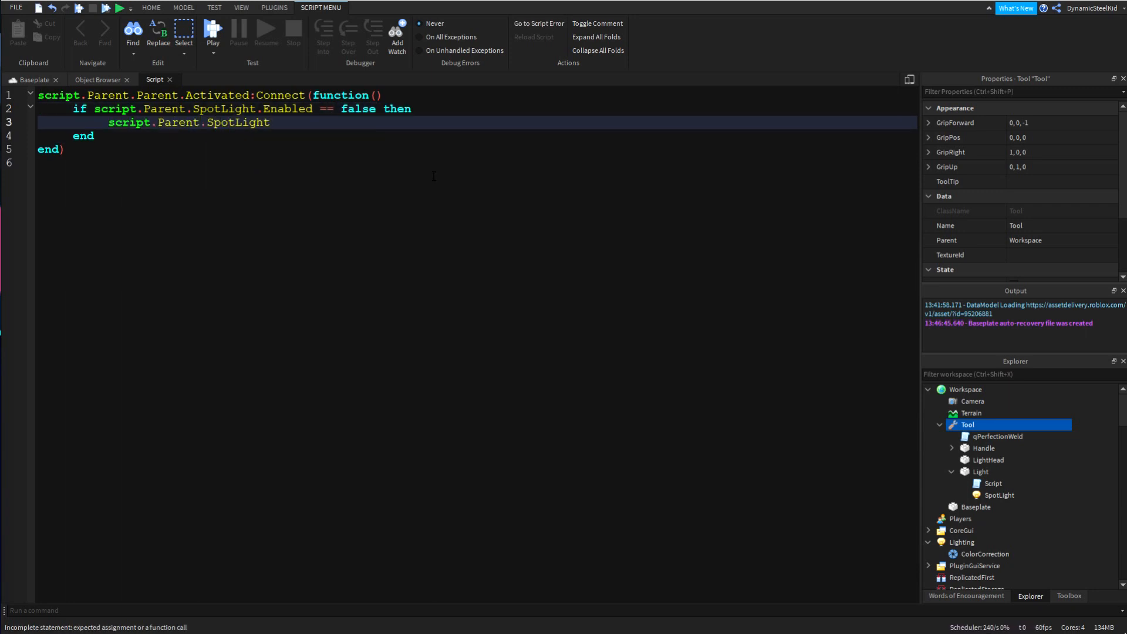
type(".Enabled =")
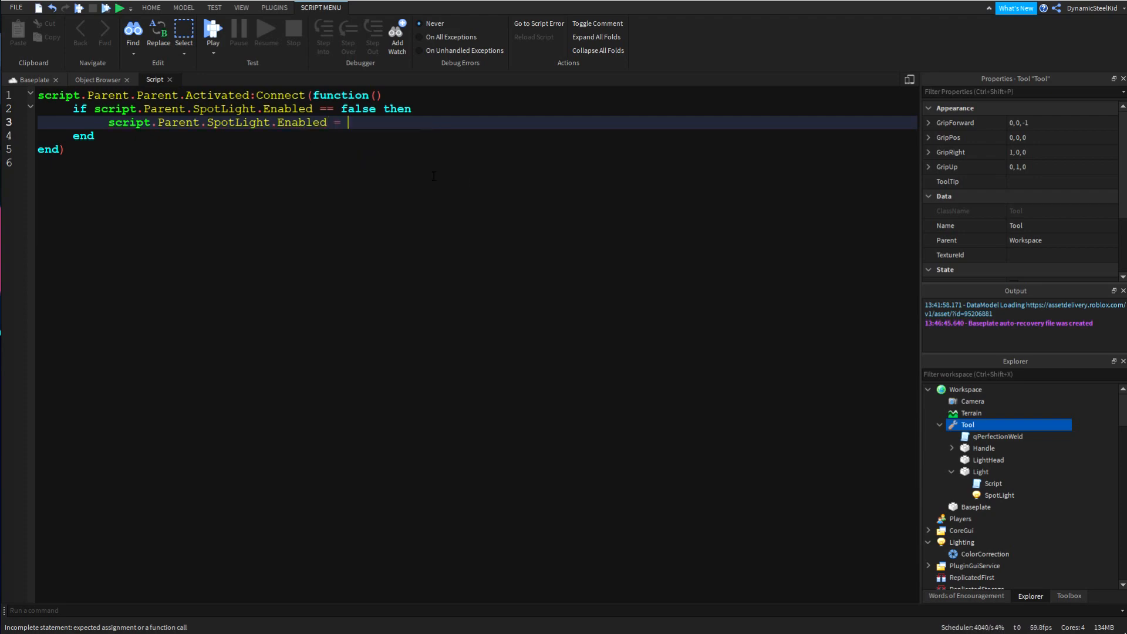
type("true")
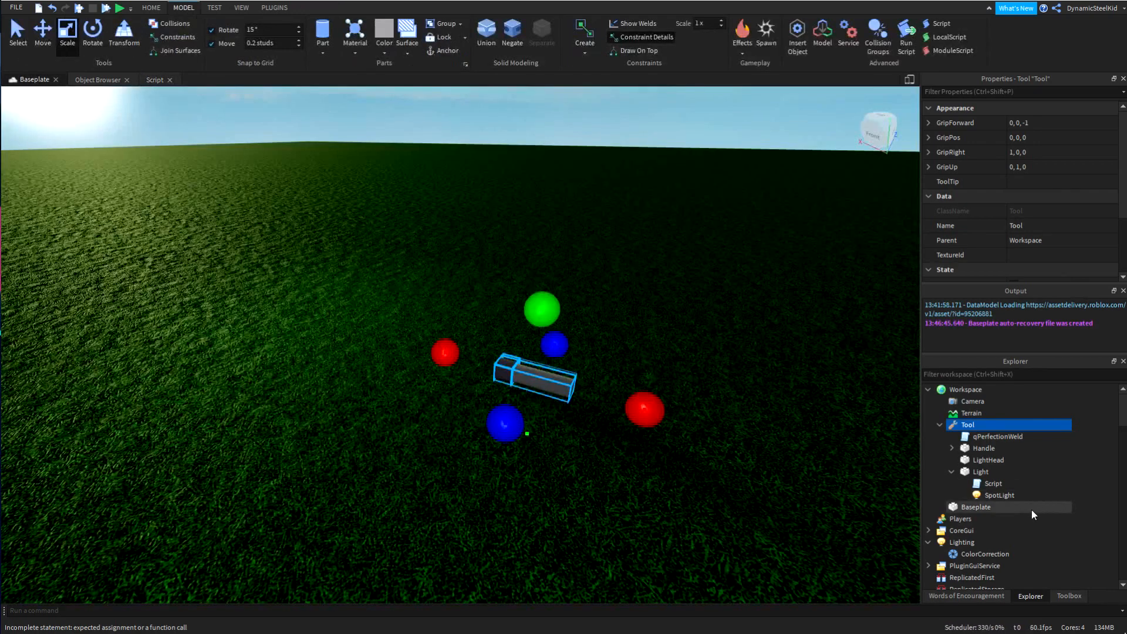
- Check the SpotLight's Enabled setting, return to the scene and reopen the Light script for editing
left_click(998, 494)
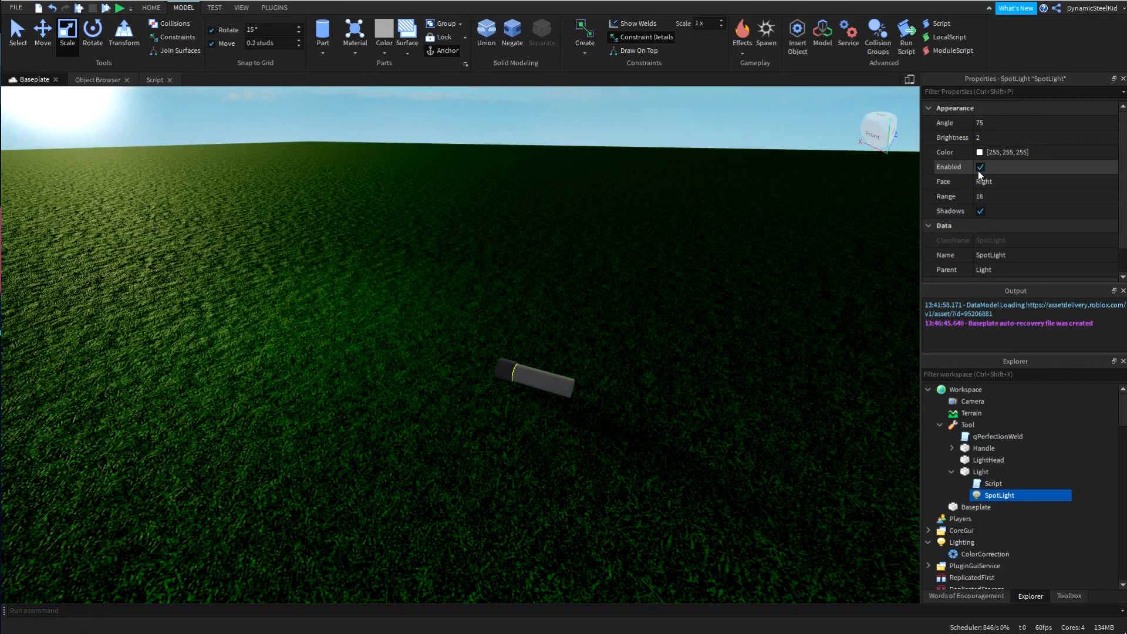
left_click(979, 167)
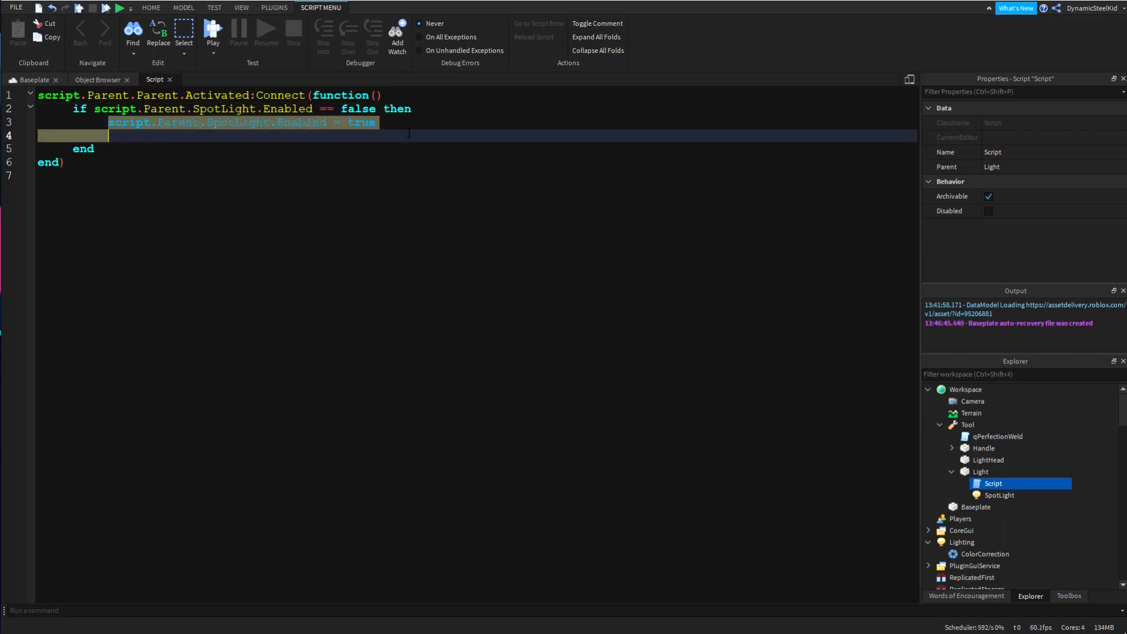
left_click(184, 7)
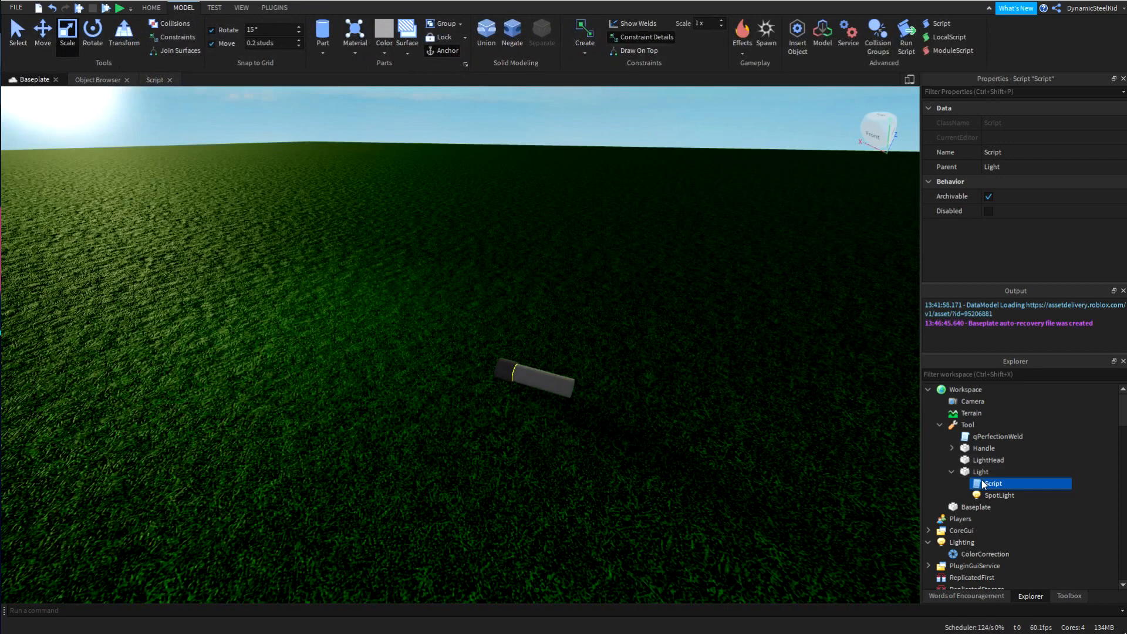
double_click(993, 483)
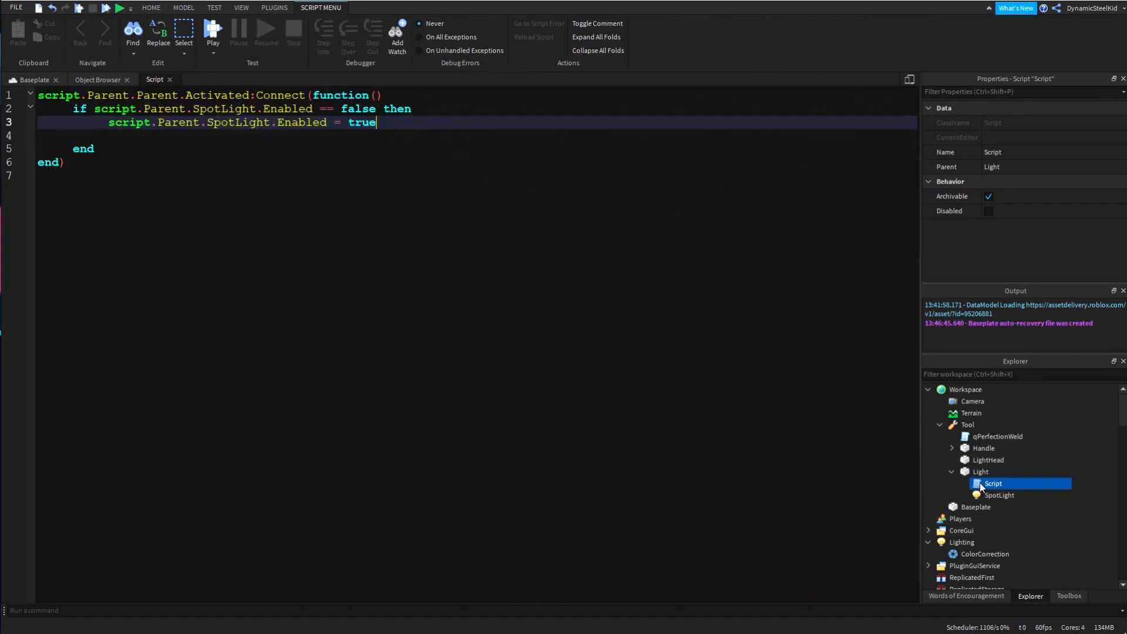
type("if")
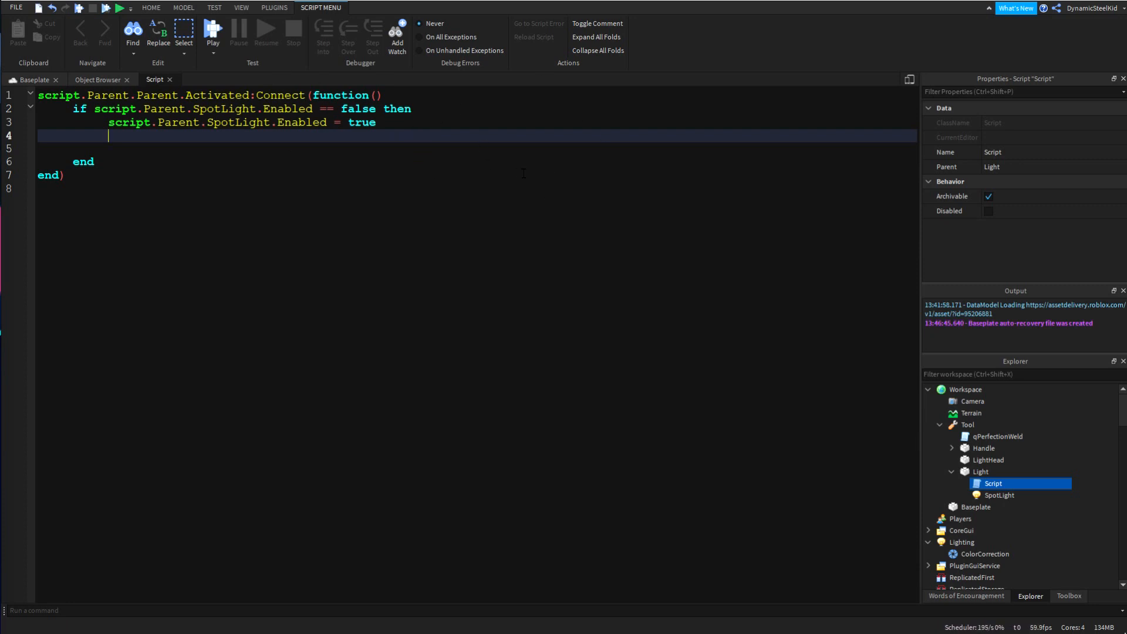
- Add the else branch setting script.Parent.SpotLight.Enabled = false
type("else")
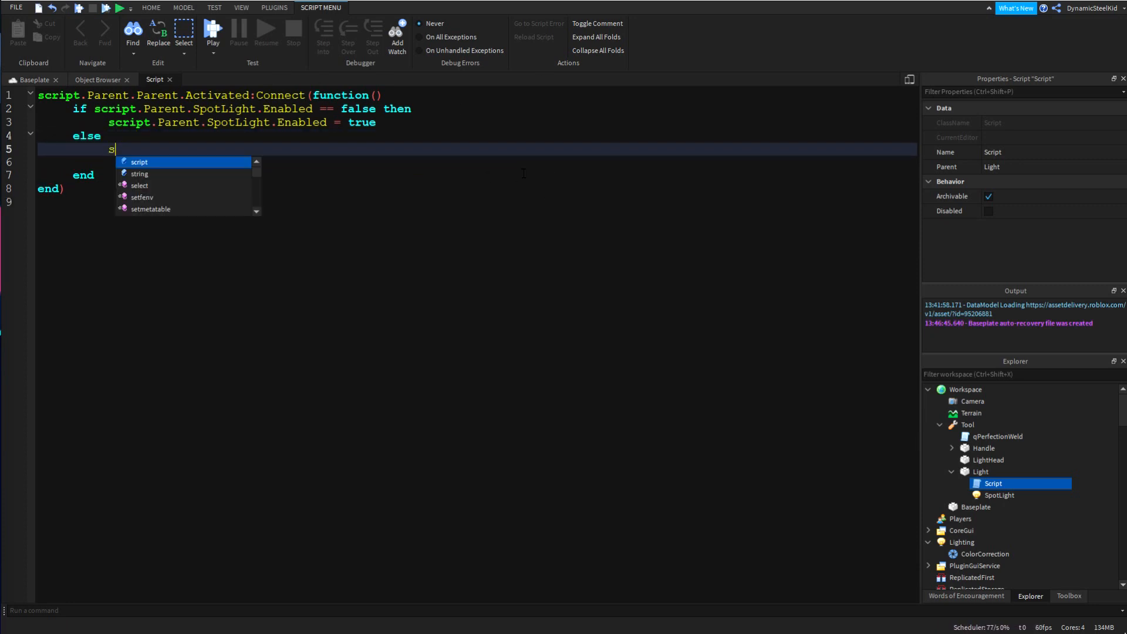
type("script.Parent.SpotLight")
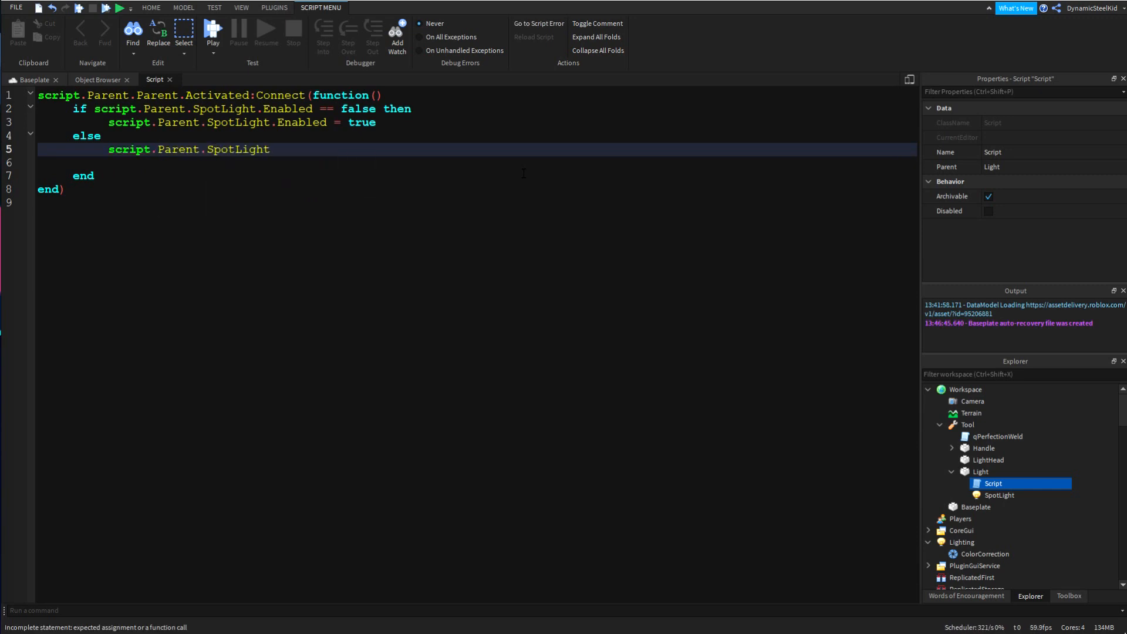
type(".")
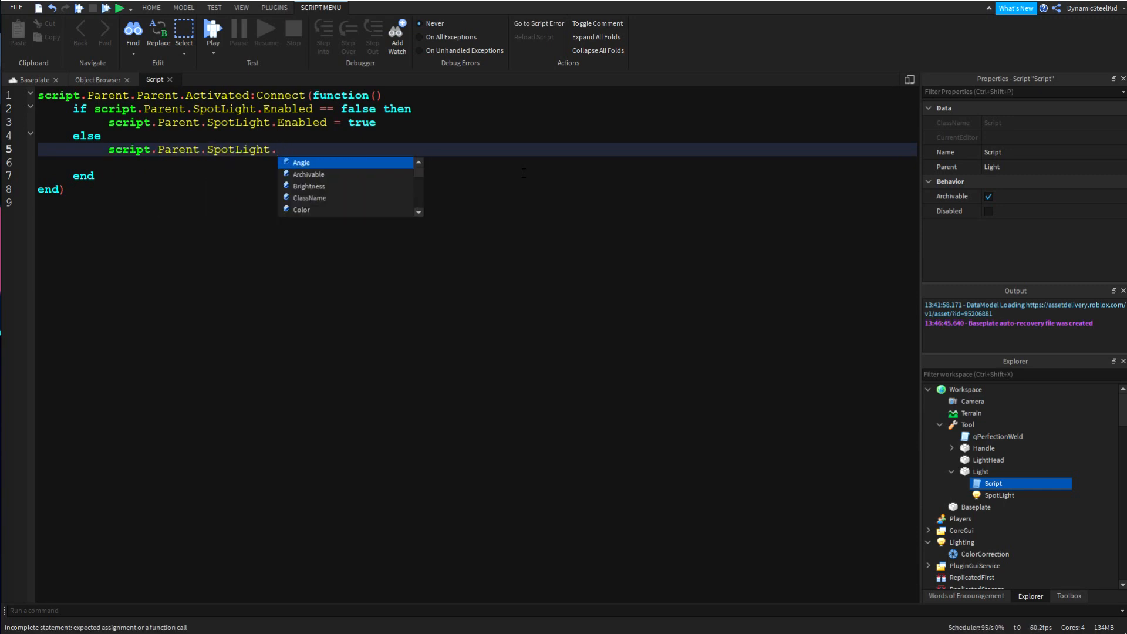
type("Enabled =")
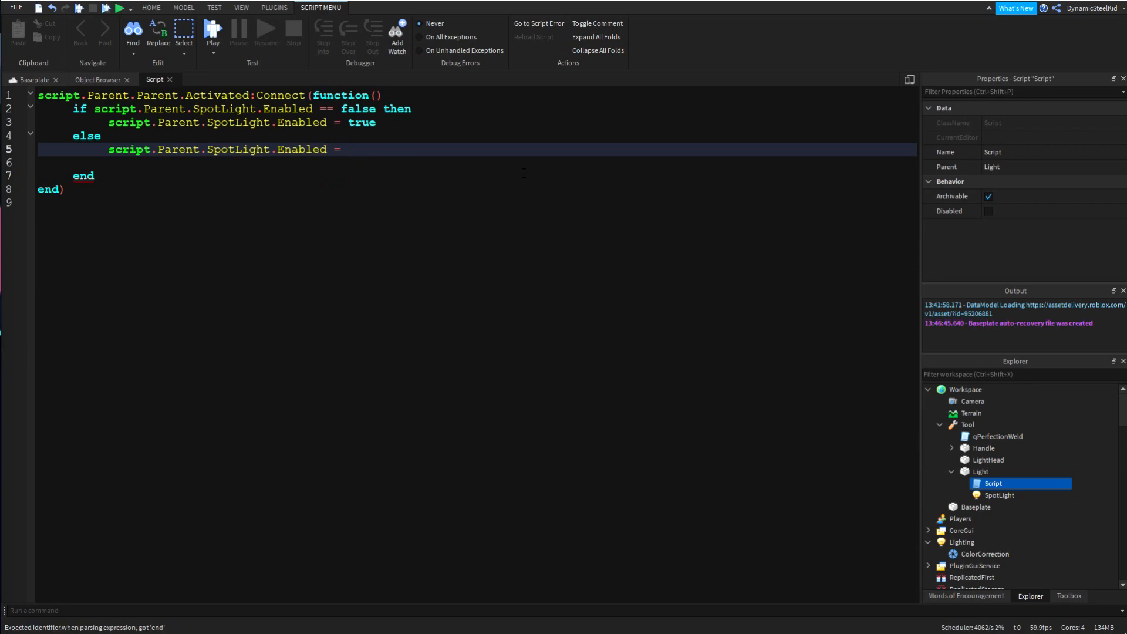
type("false")
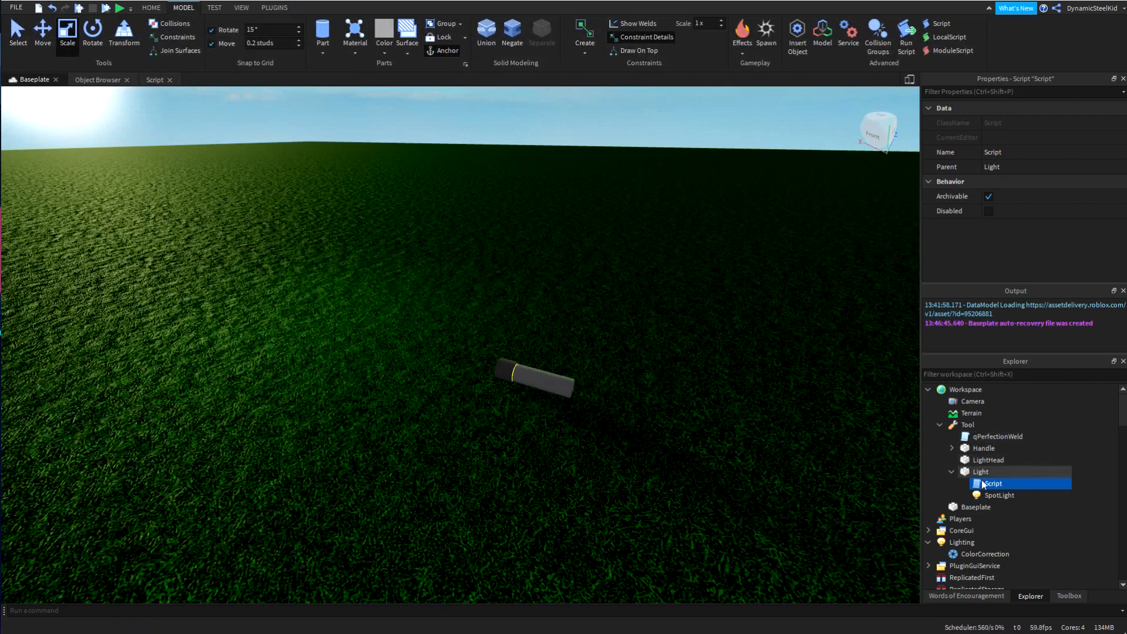
- Toggle the SpotLight's Enabled on then off so it starts disabled, and return to the 3D scene
left_click(998, 495)
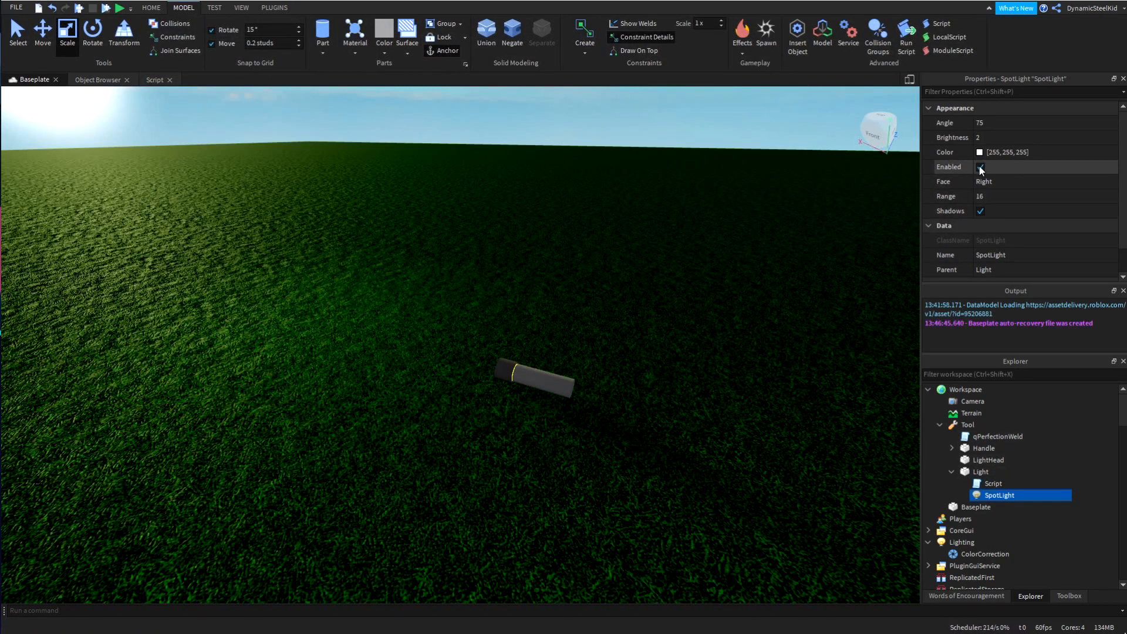
left_click(979, 166)
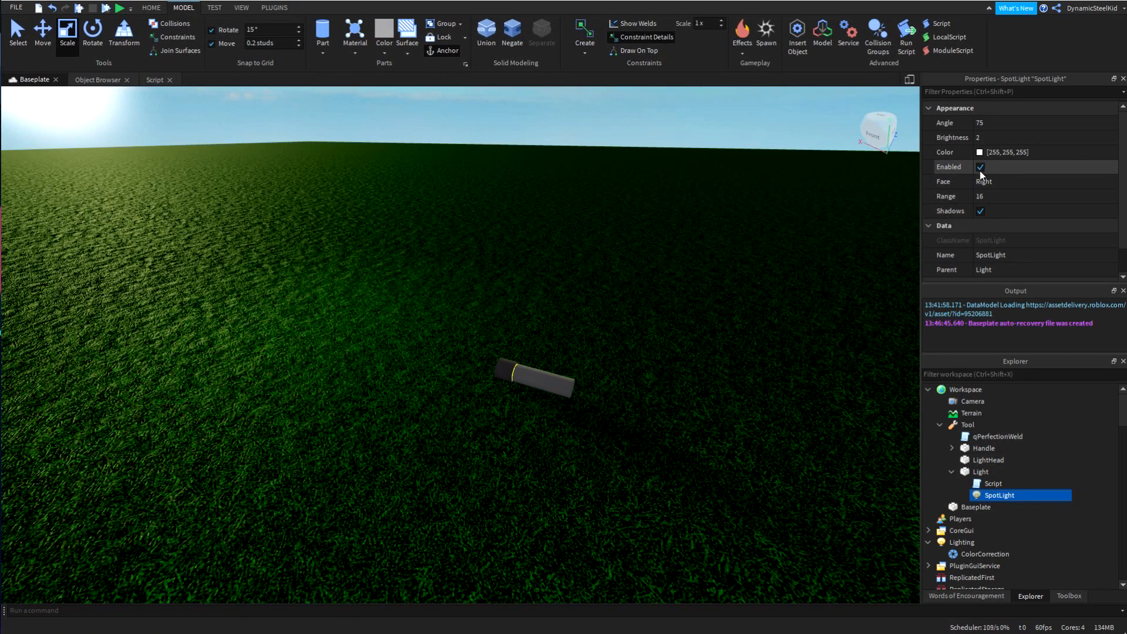
left_click(979, 166)
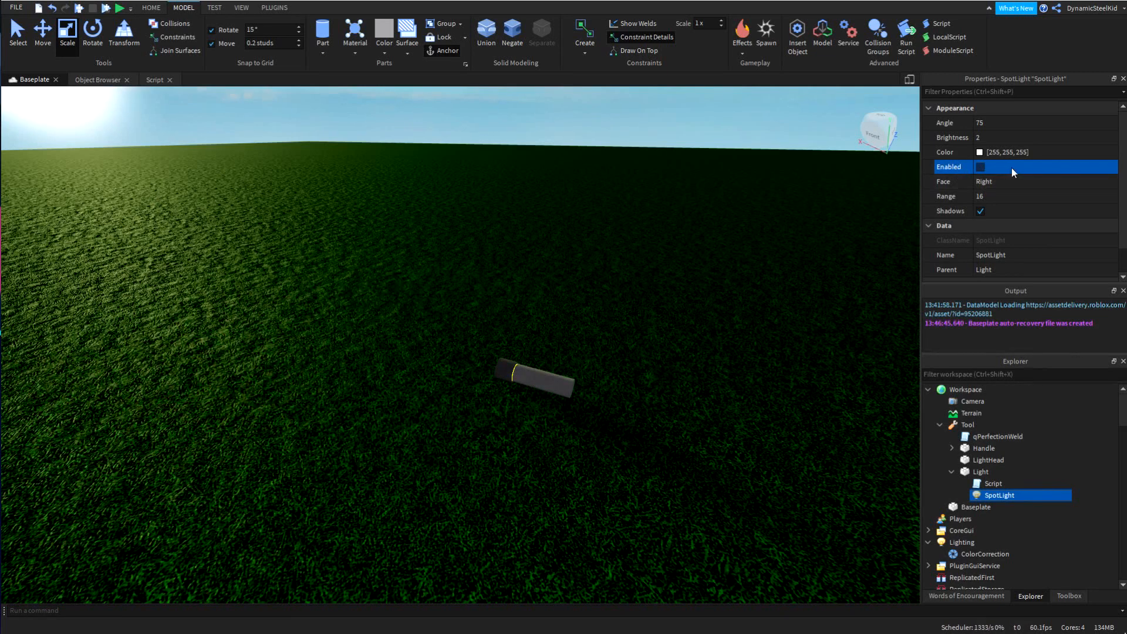
left_click(979, 167)
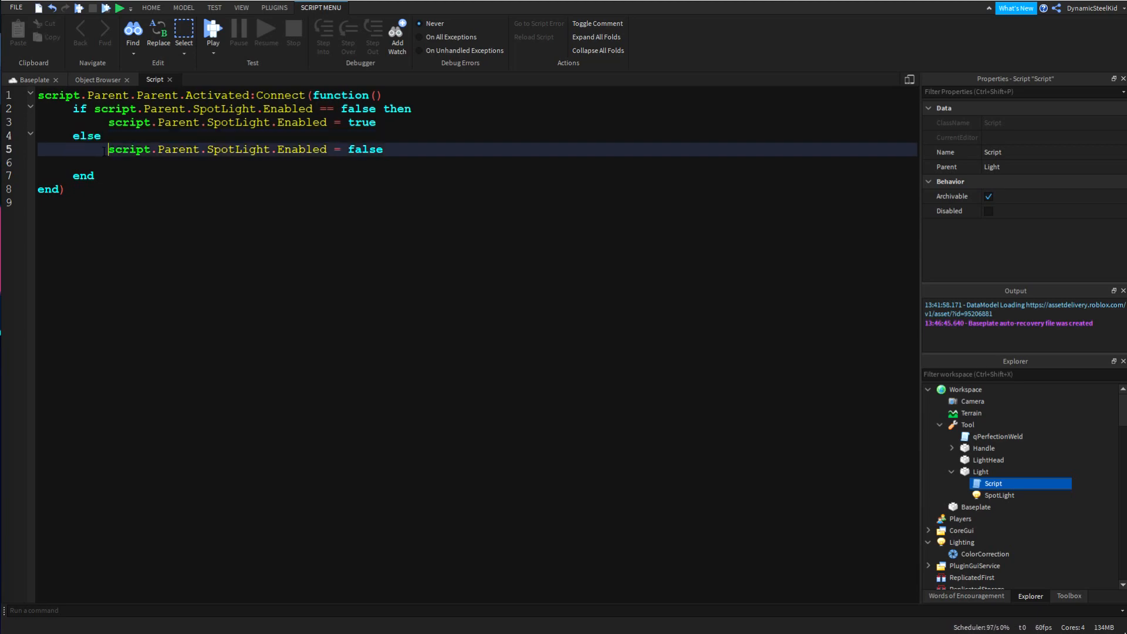
left_click(183, 8)
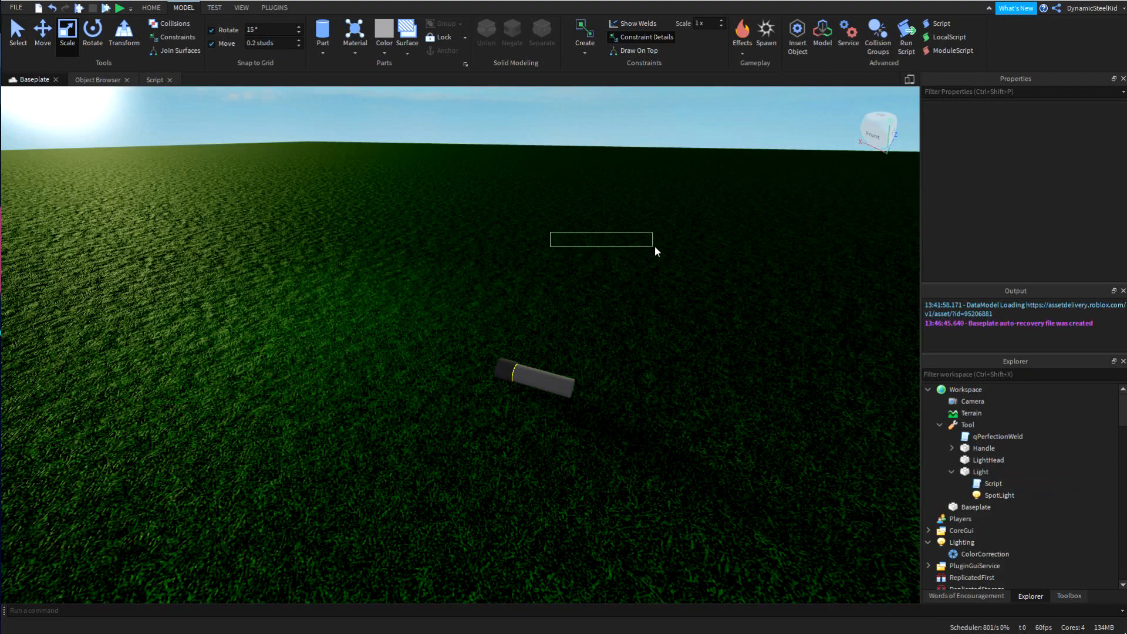
- Collapse and select the flashlight Tool, then show the installed PLUGINS
left_click(940, 424)
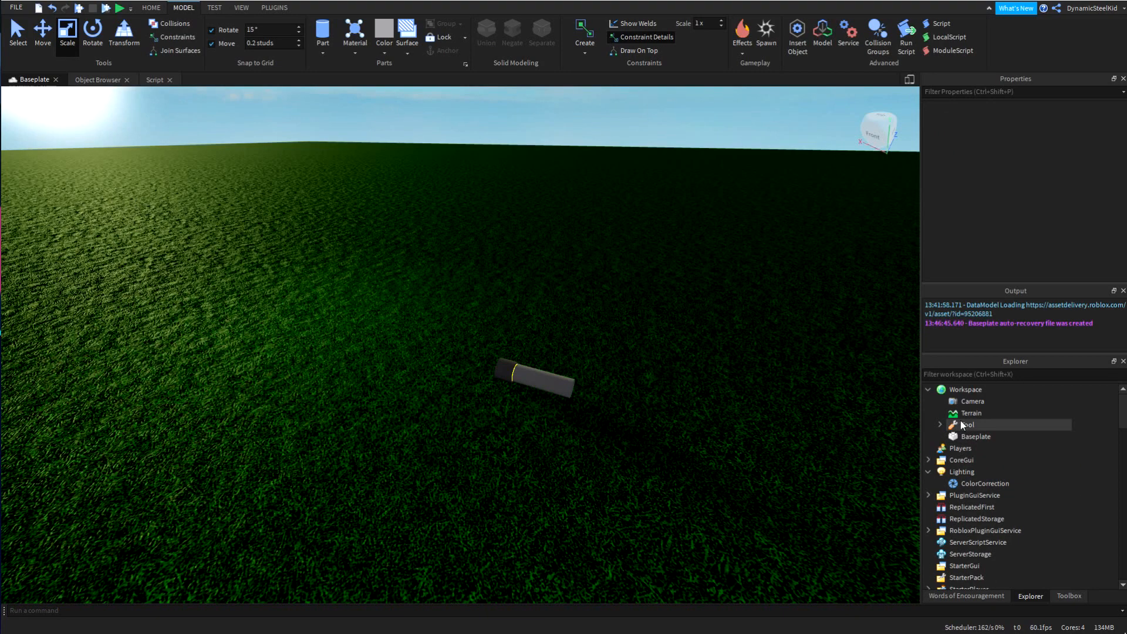
left_click(967, 424)
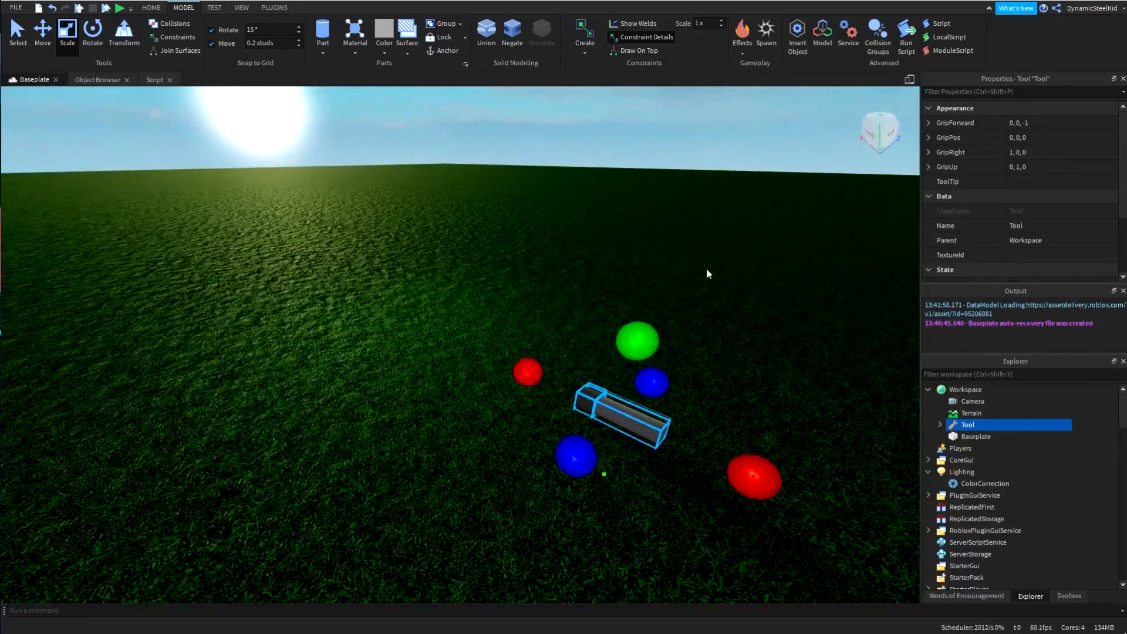
left_click(273, 7)
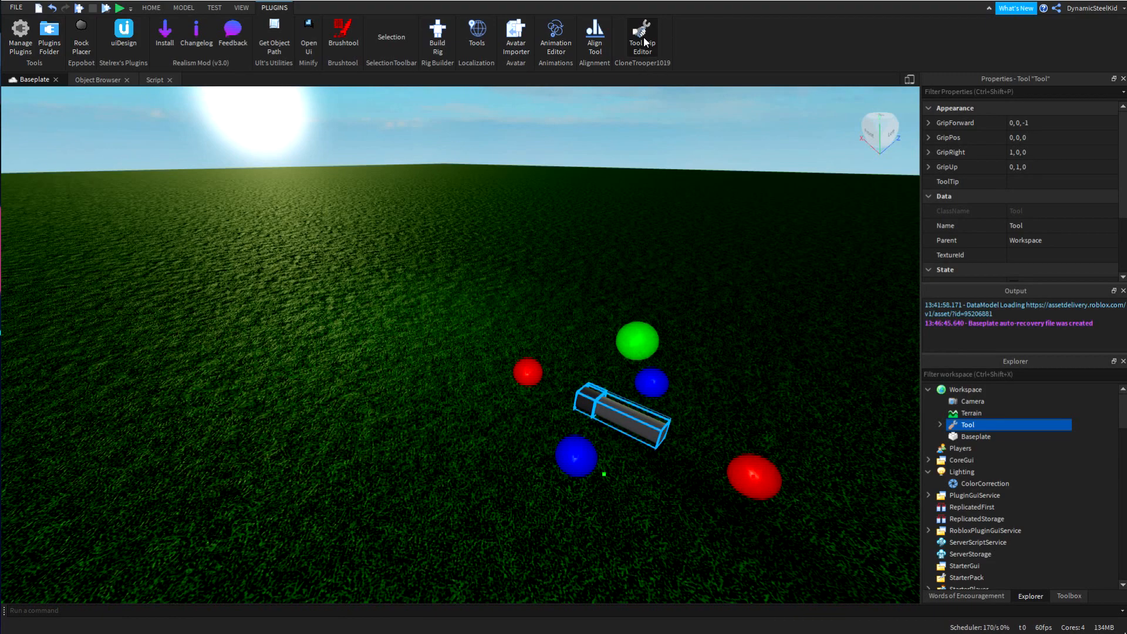
- With the Tool Grip Editor, rotate the Tool's grip to orientation 0,-90,0 and finish editing
left_click(640, 34)
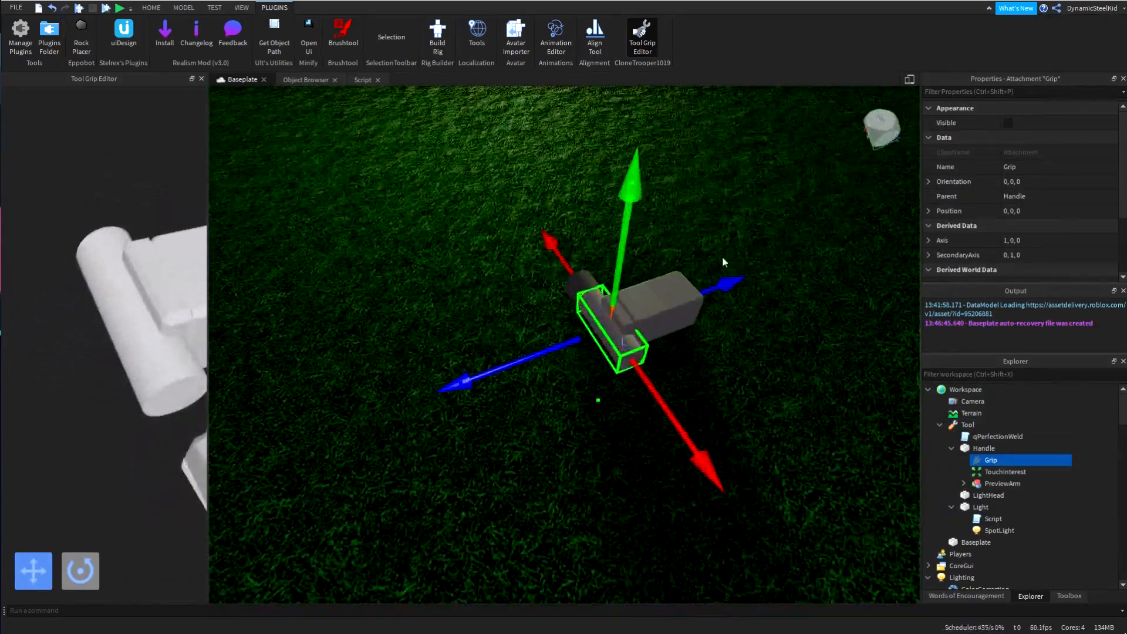
left_click(183, 7)
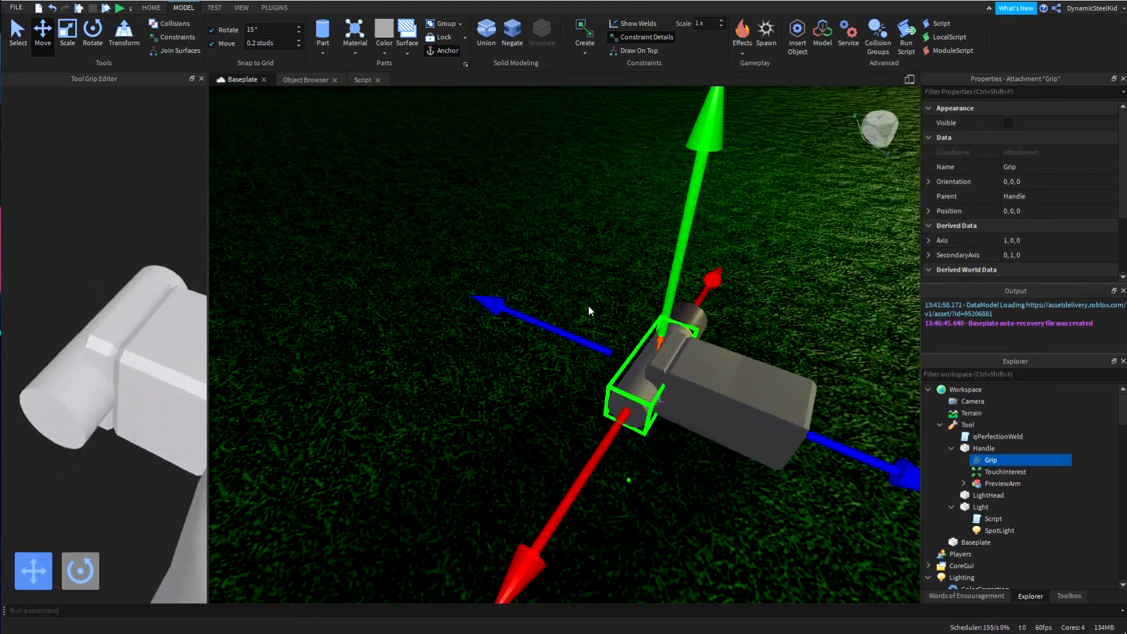
left_click(92, 31)
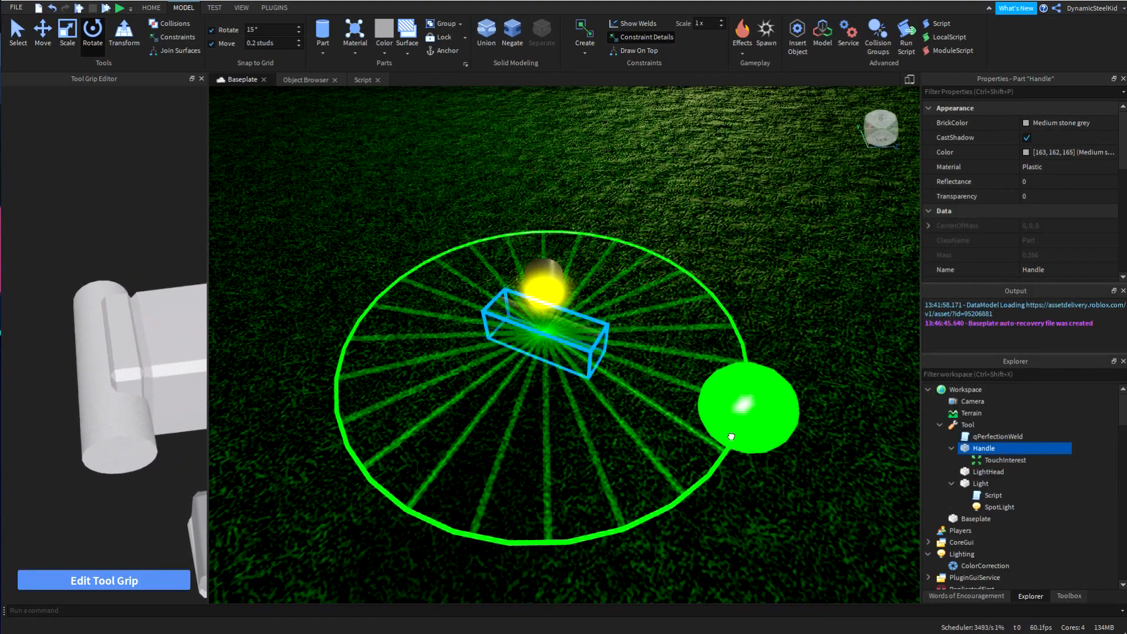
left_click(967, 423)
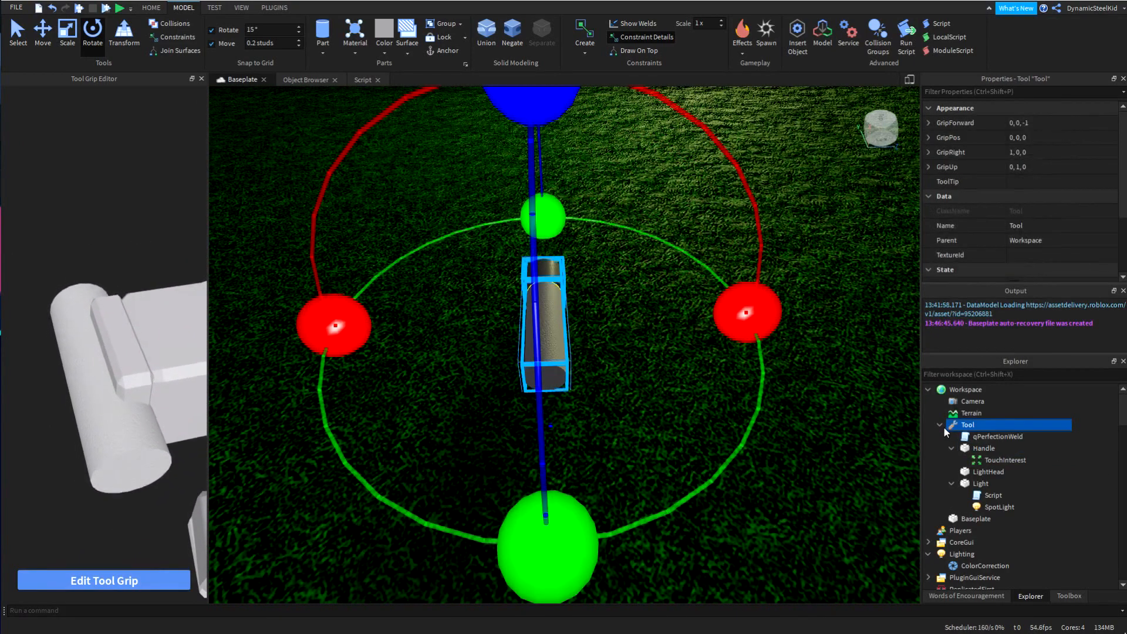
left_click(940, 424)
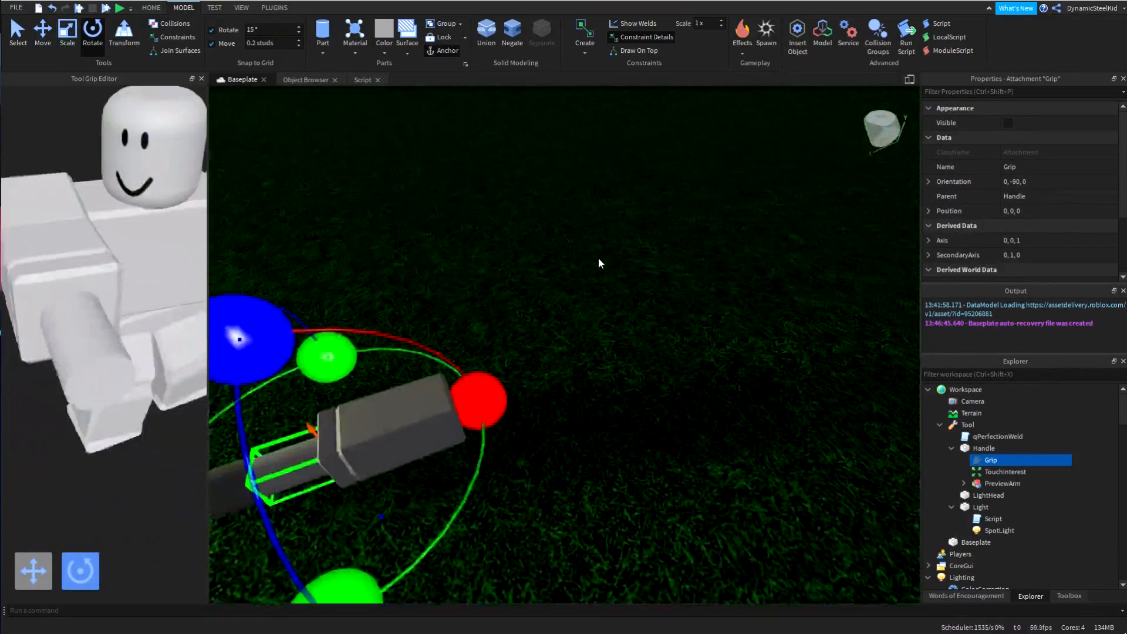
left_click(118, 8)
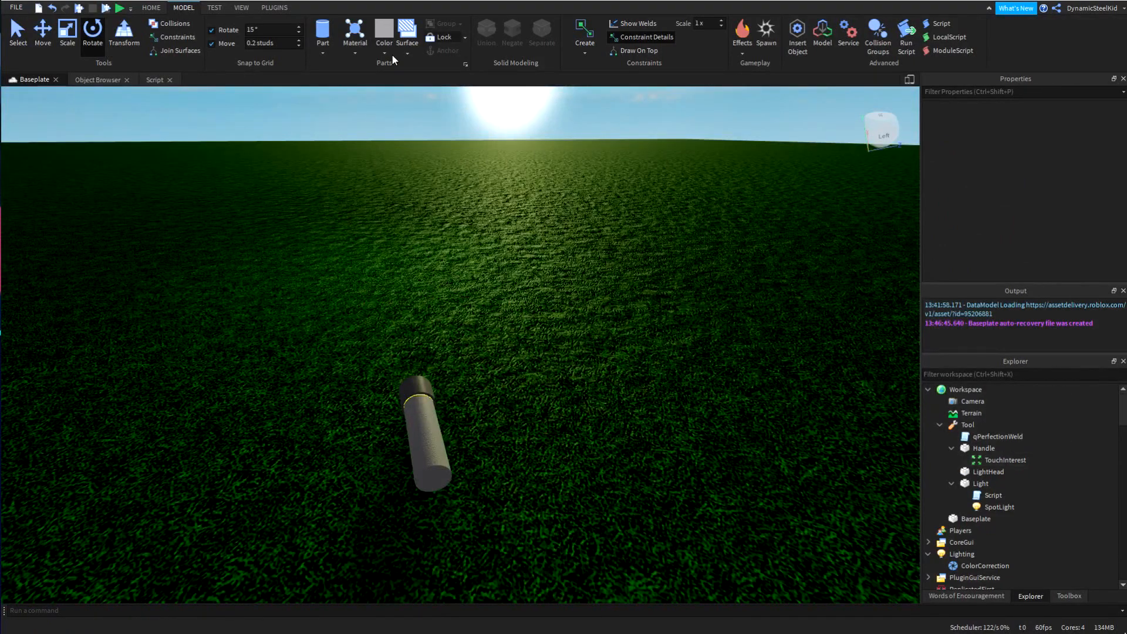
- Close the grip editor, move the Tool into StarterPack and start a play test
left_click(273, 7)
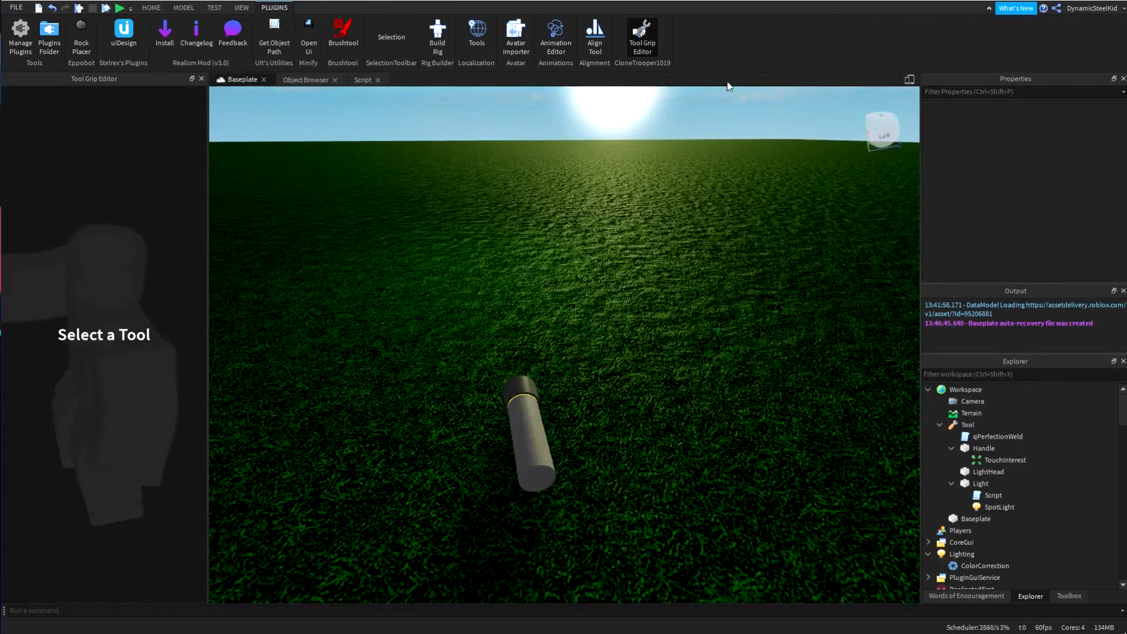
left_click(183, 7)
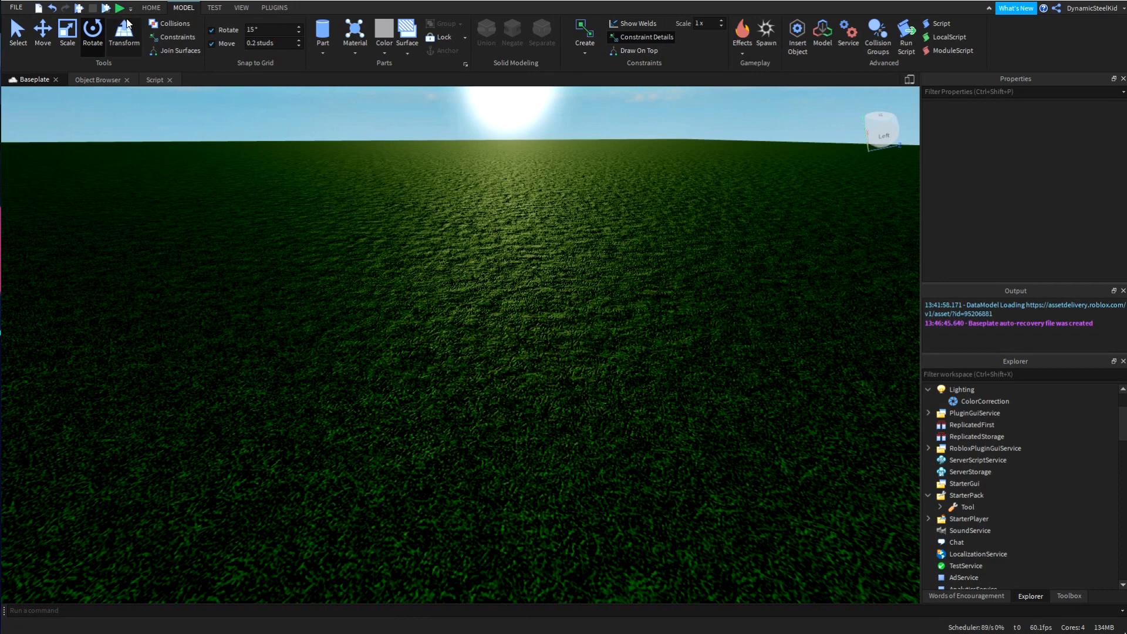
mouse_move(487, 257)
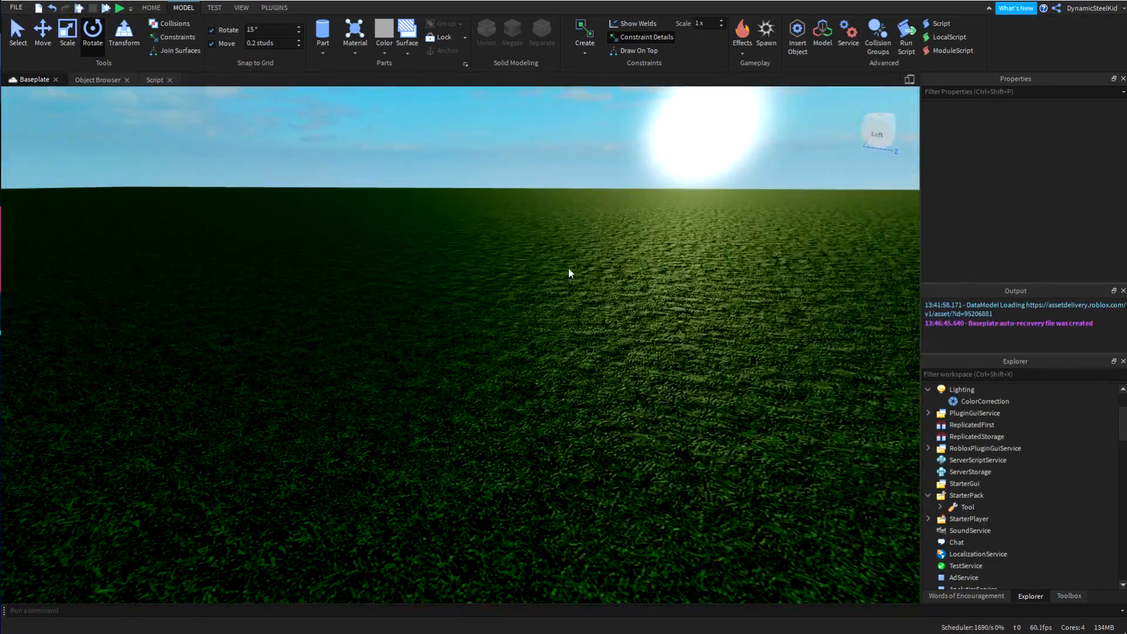
left_click(120, 8)
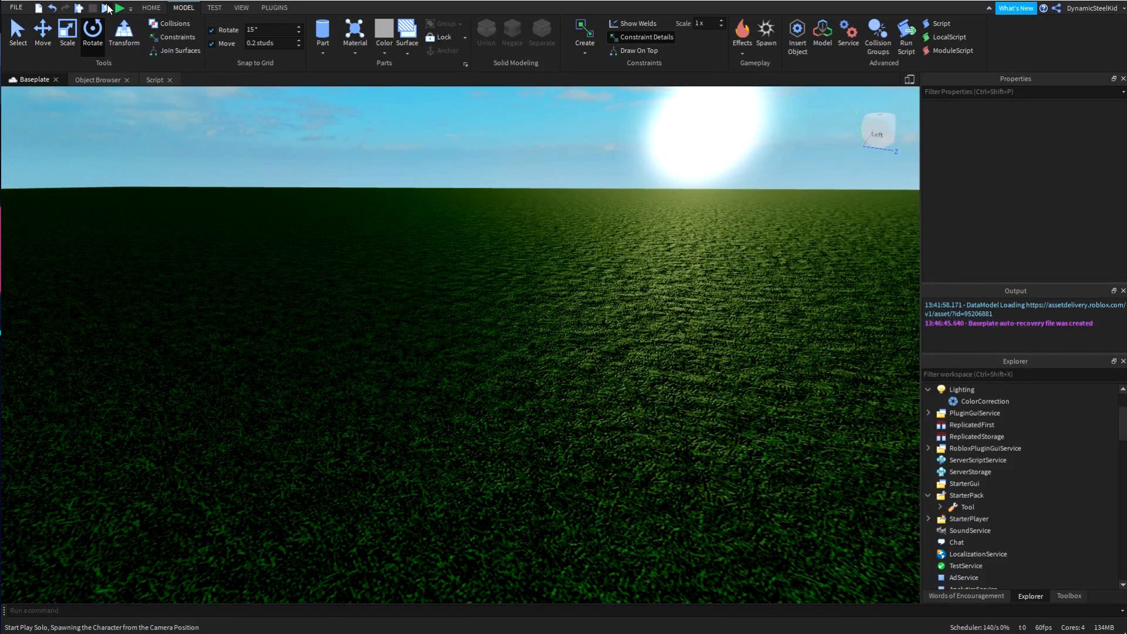